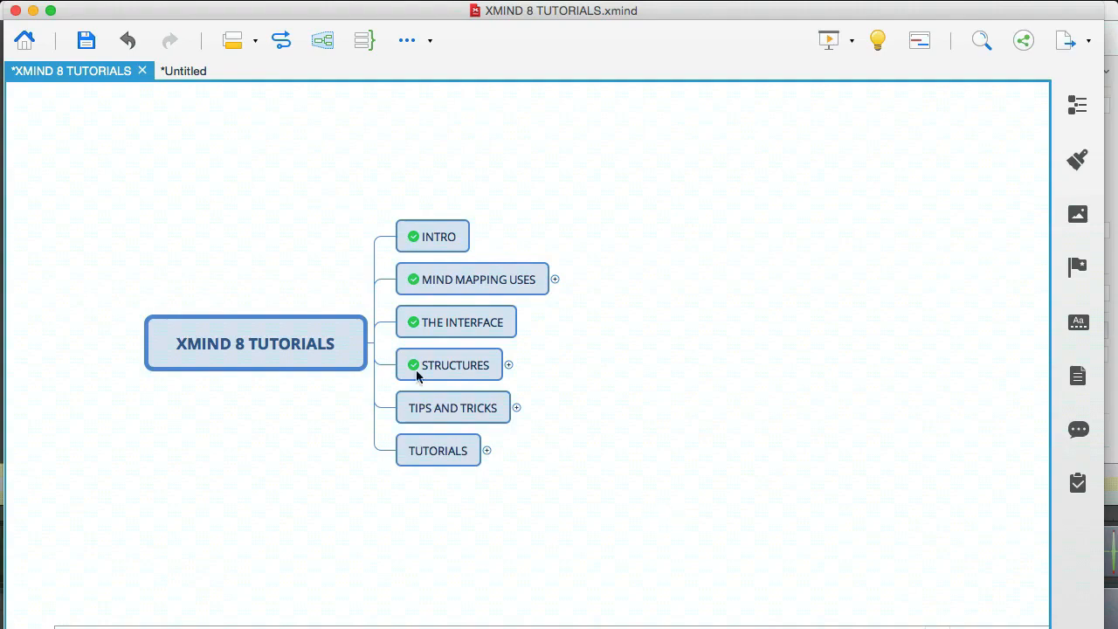
Expand TIPS AND TRICKS and highlight its RELATIONSHIPS subtopic.
left_click(452, 407)
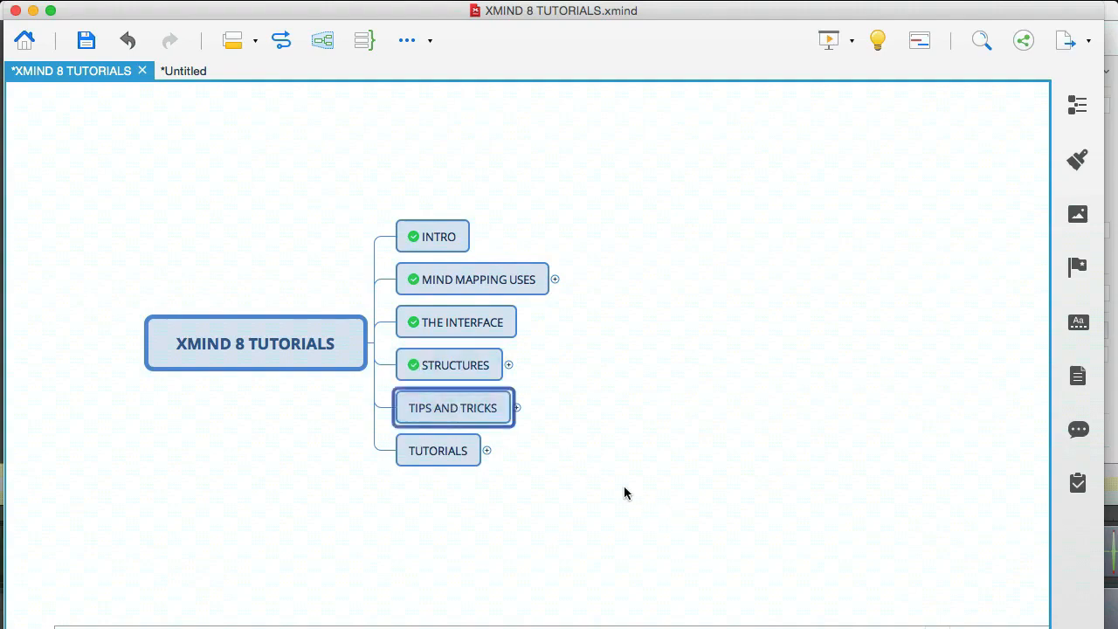
left_click(517, 408)
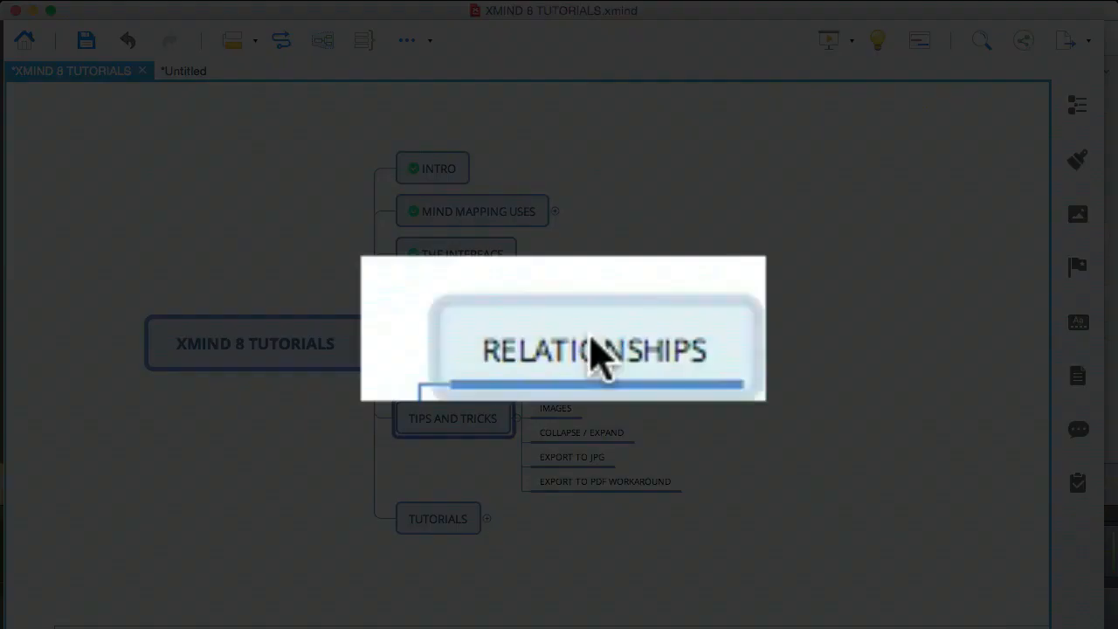
left_click(597, 349)
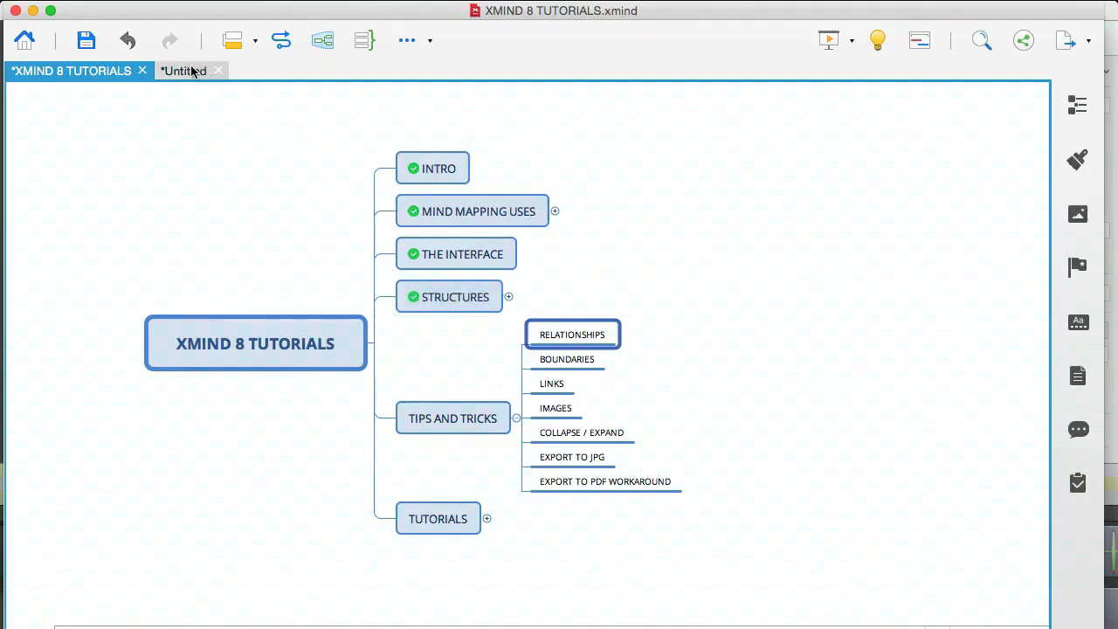
Switch to the Untitled map and remove Main Topics 1, 8 and 9, keeping 2, 6 and 7.
left_click(184, 70)
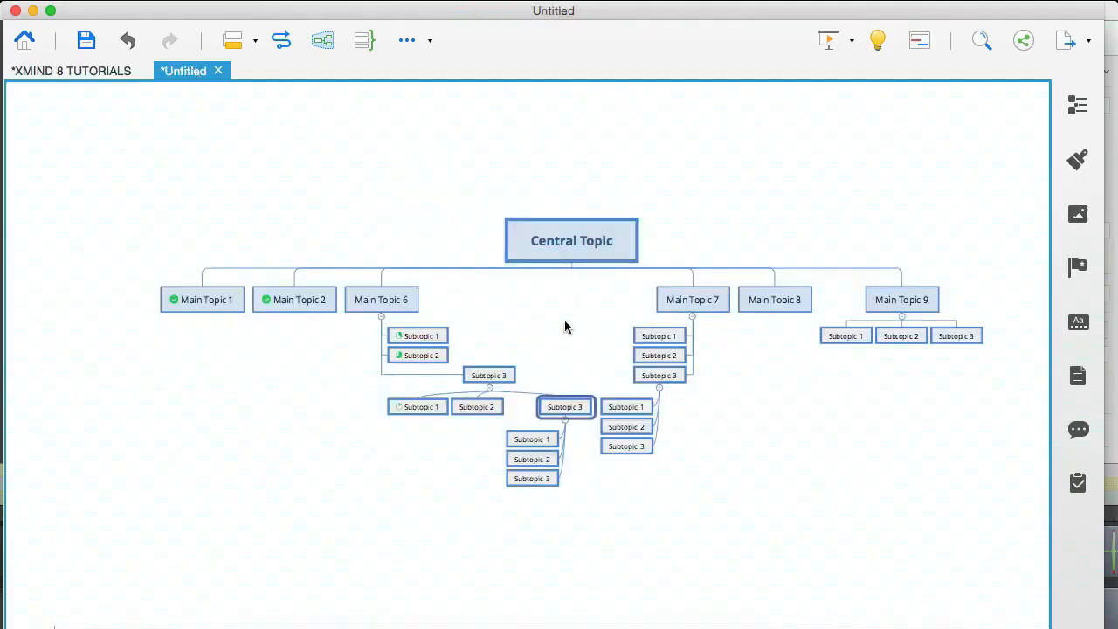
left_click(955, 336)
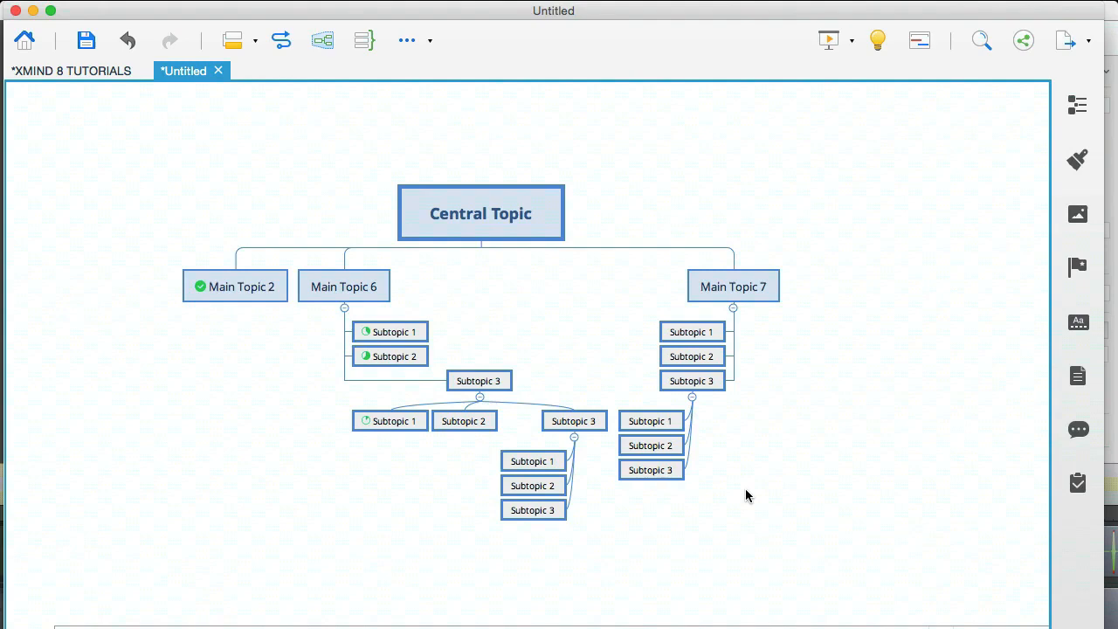
Insert a relationship from Main Topic 6 pointing to Main Topic 7.
right_click(342, 286)
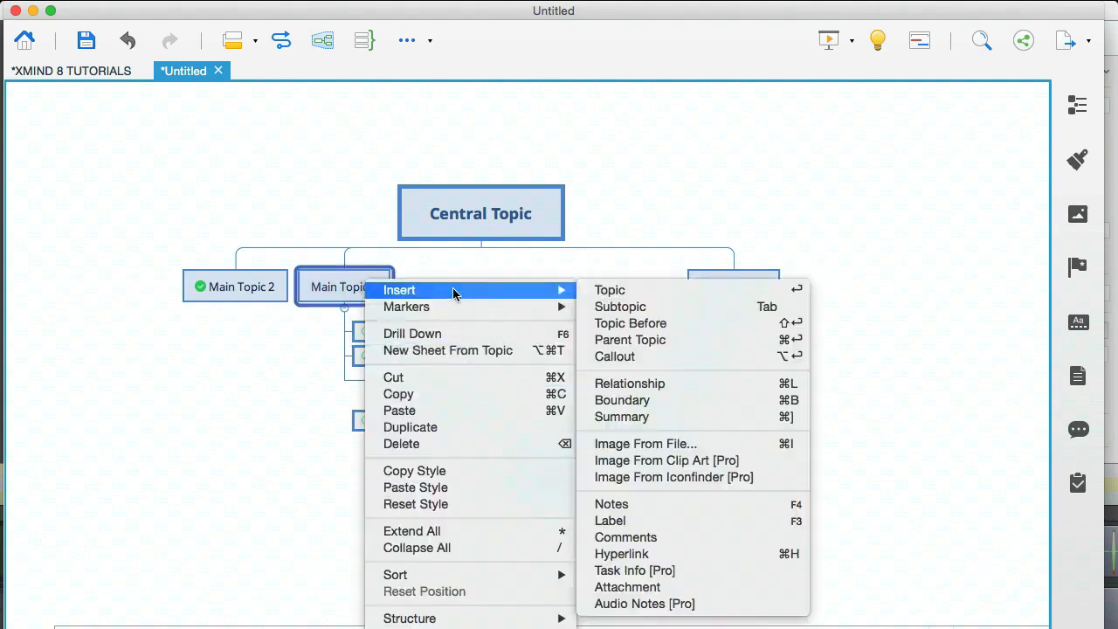
mouse_move(637, 388)
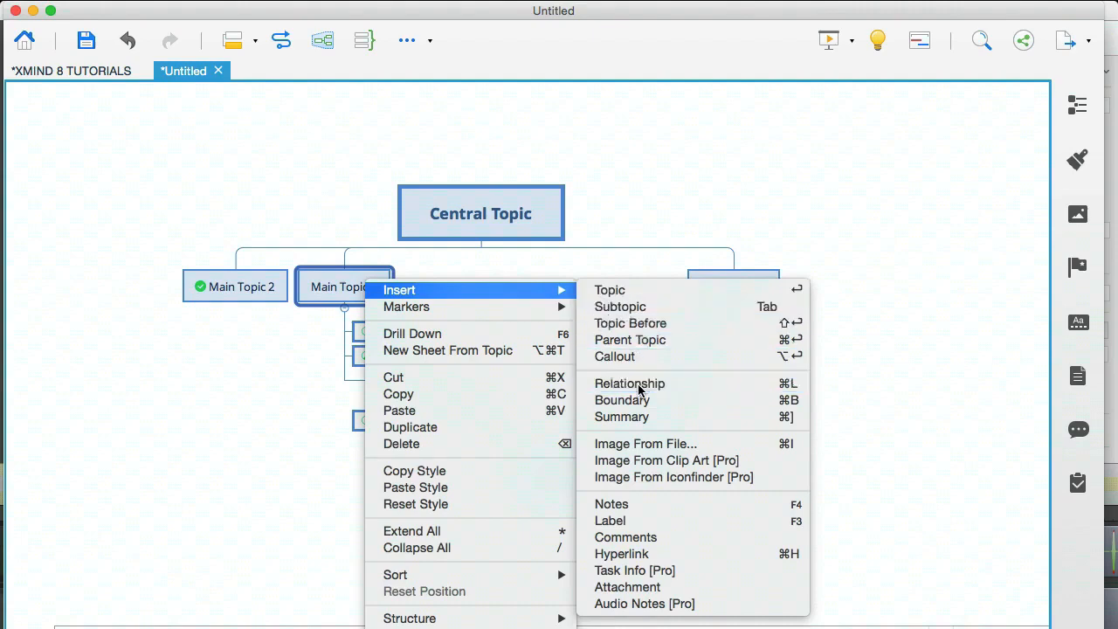
left_click(628, 385)
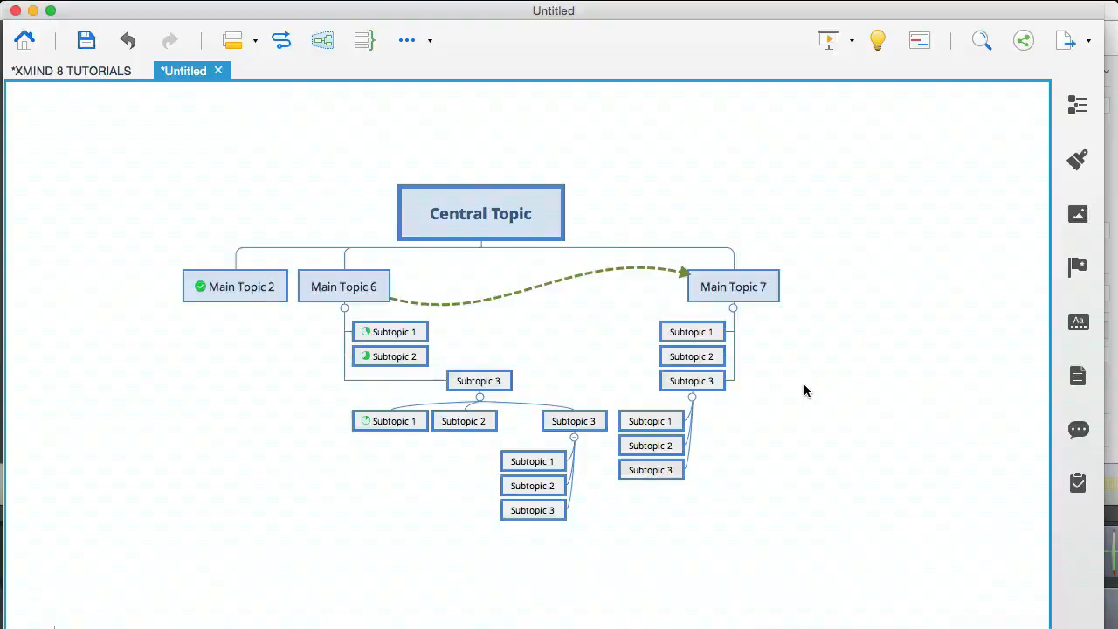
mouse_move(755, 381)
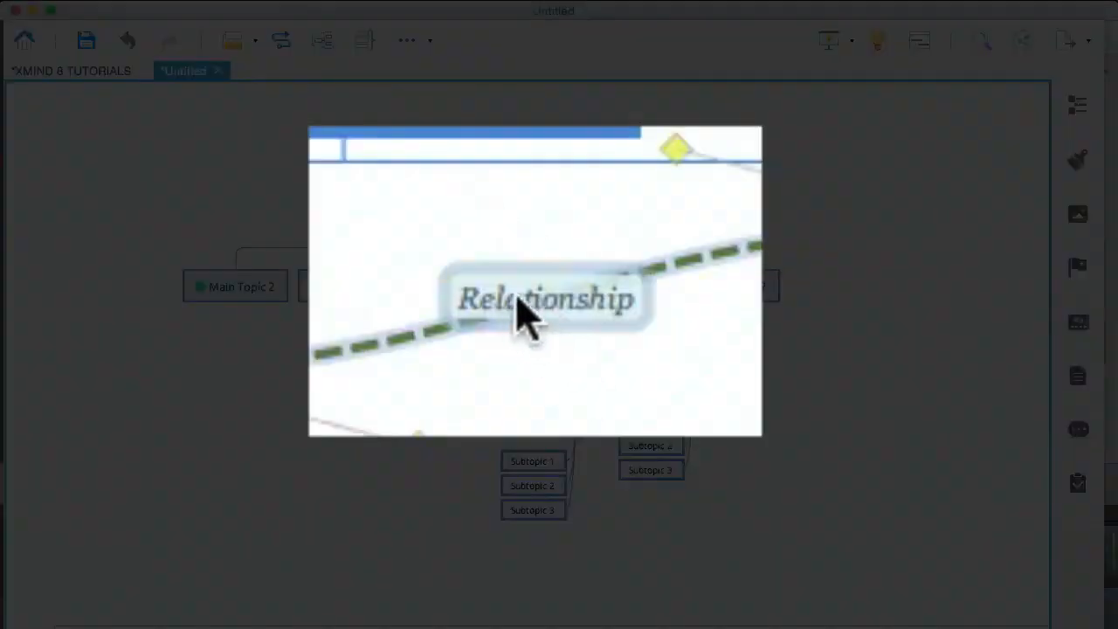
Label the relationship arrow with the text 'dasdsada'.
left_click(545, 298)
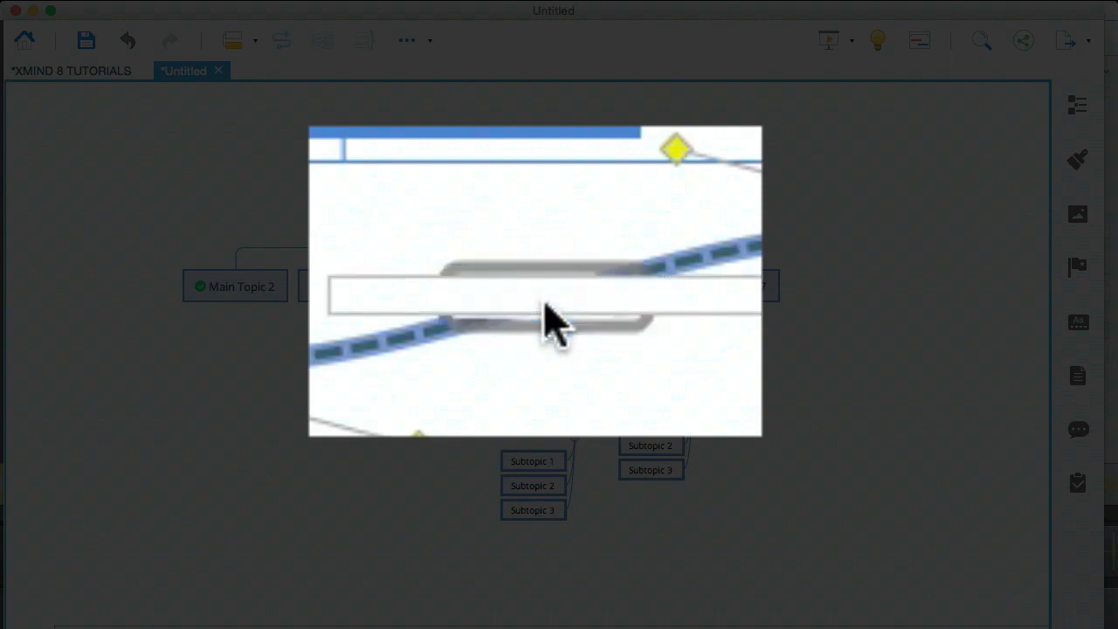
type("dasdsadadadsad")
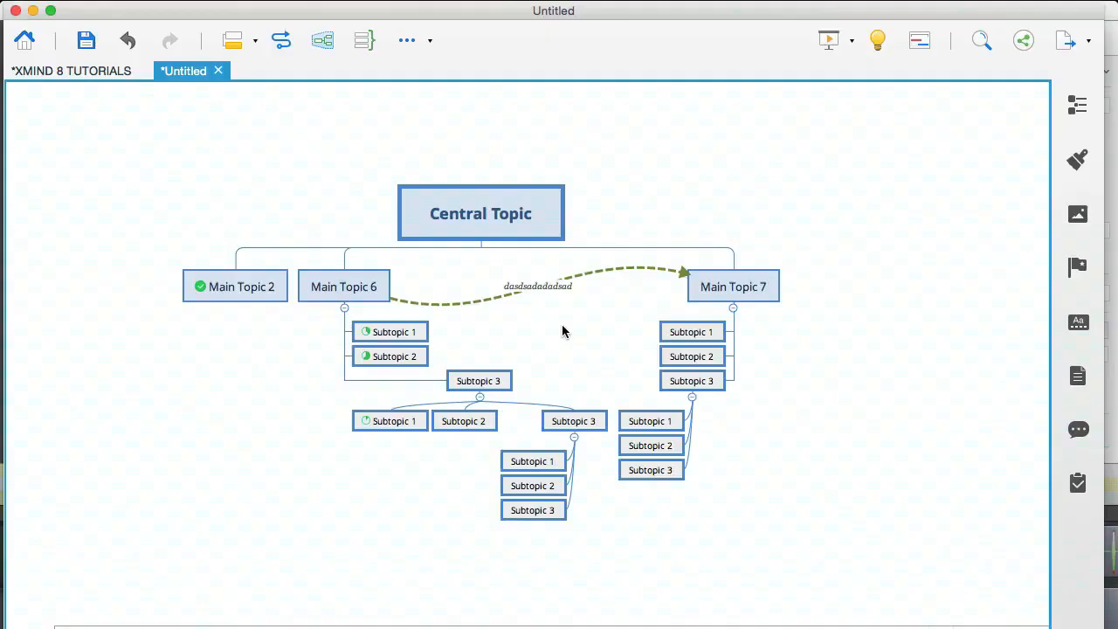
mouse_move(538, 300)
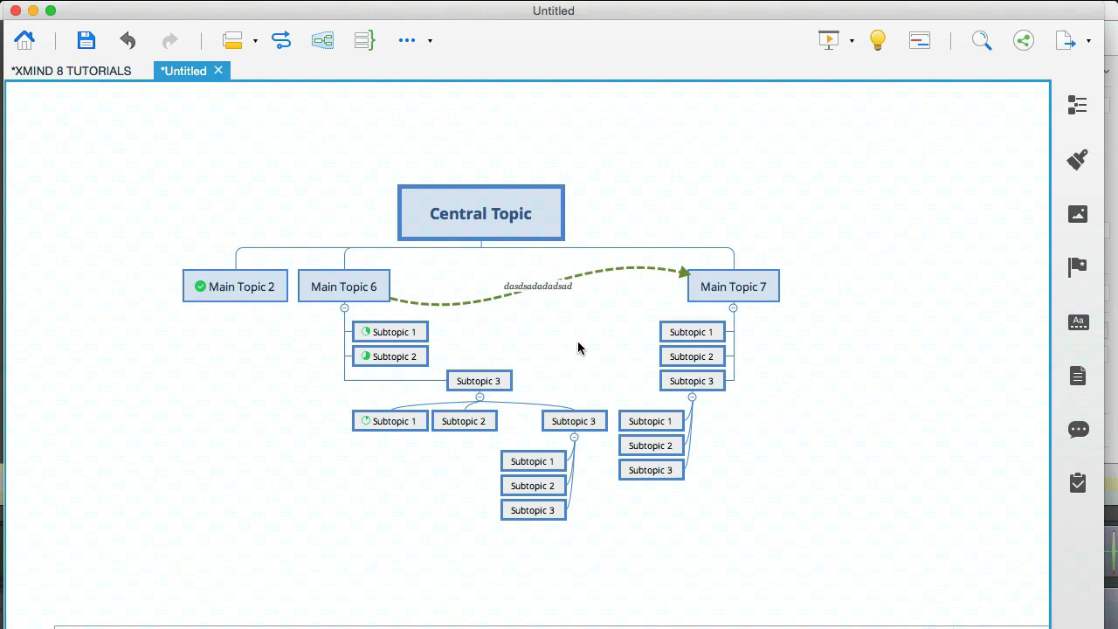
left_click(479, 381)
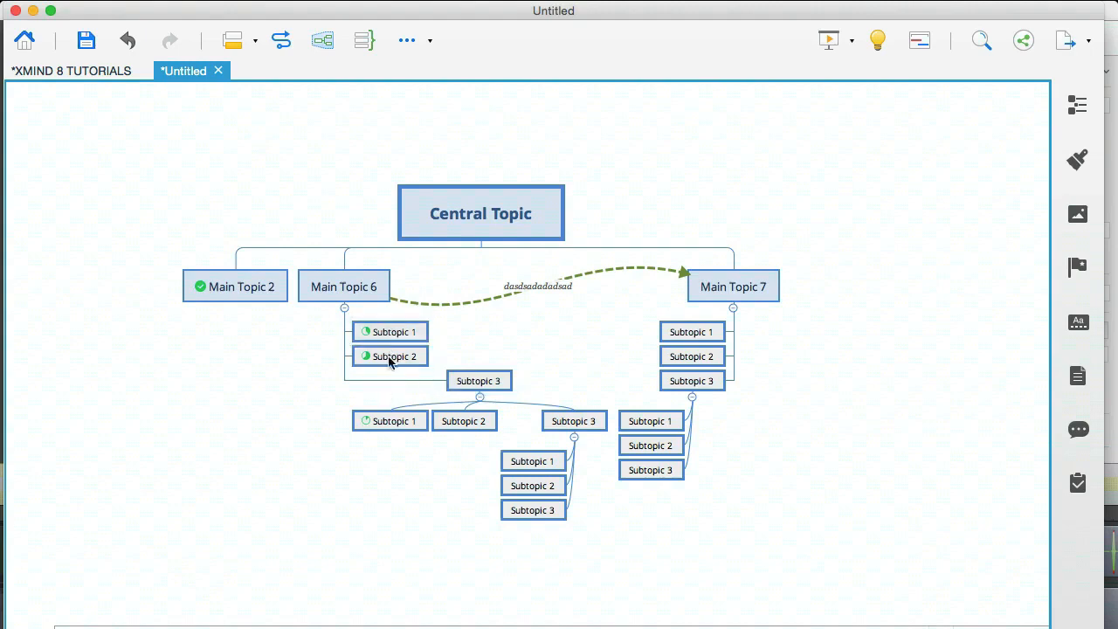
mouse_move(515, 402)
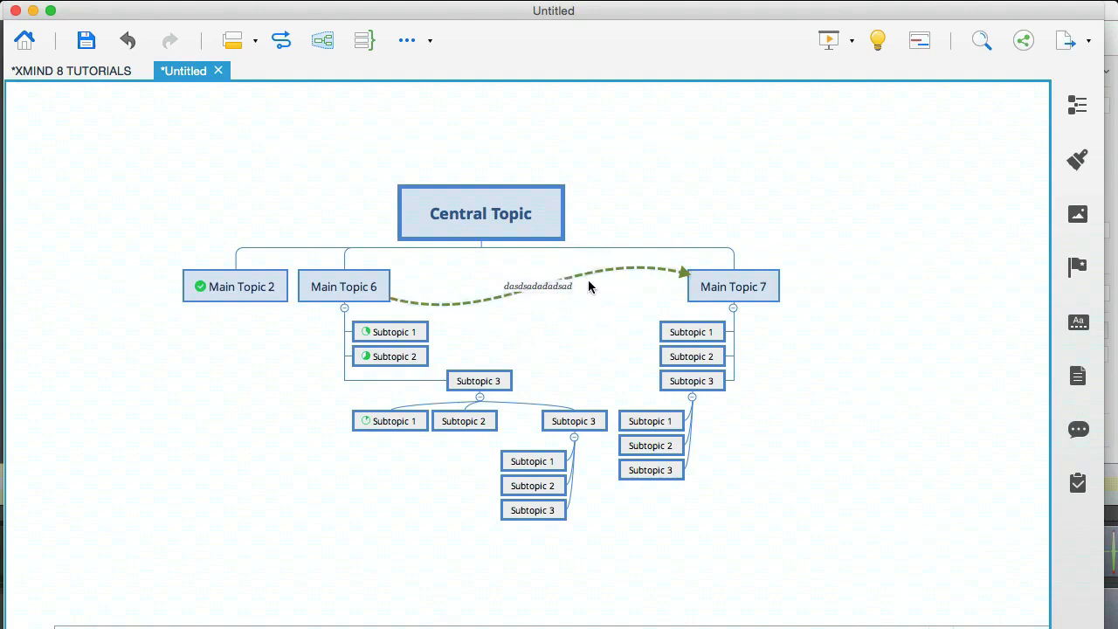
Select the relationship to expose its yellow curve control points for reshaping.
left_click(538, 287)
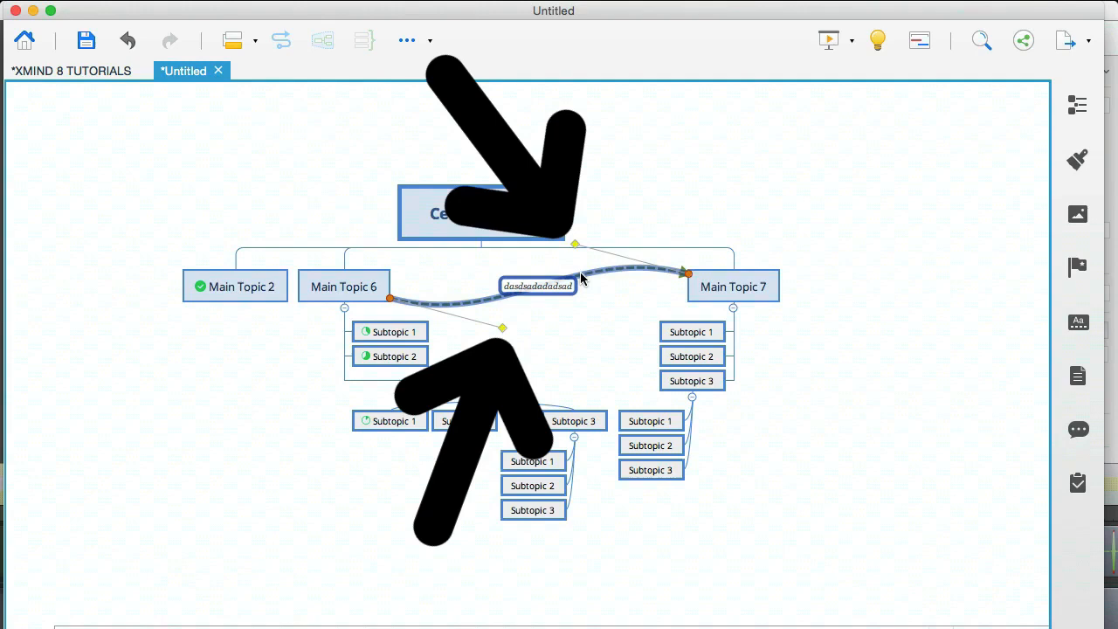
mouse_move(576, 264)
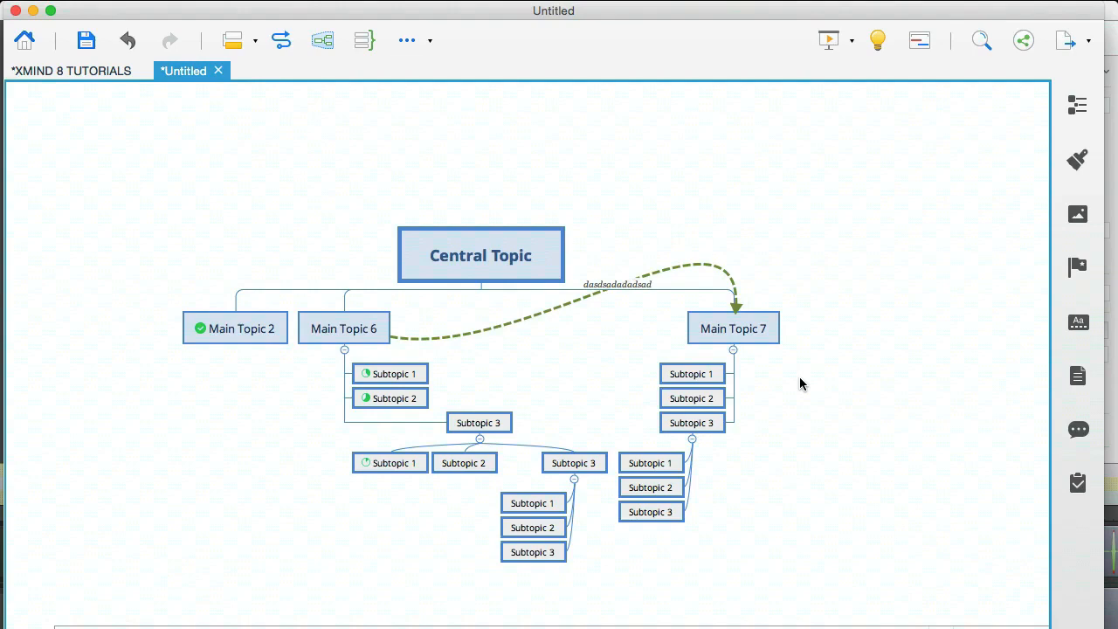
mouse_move(151, 98)
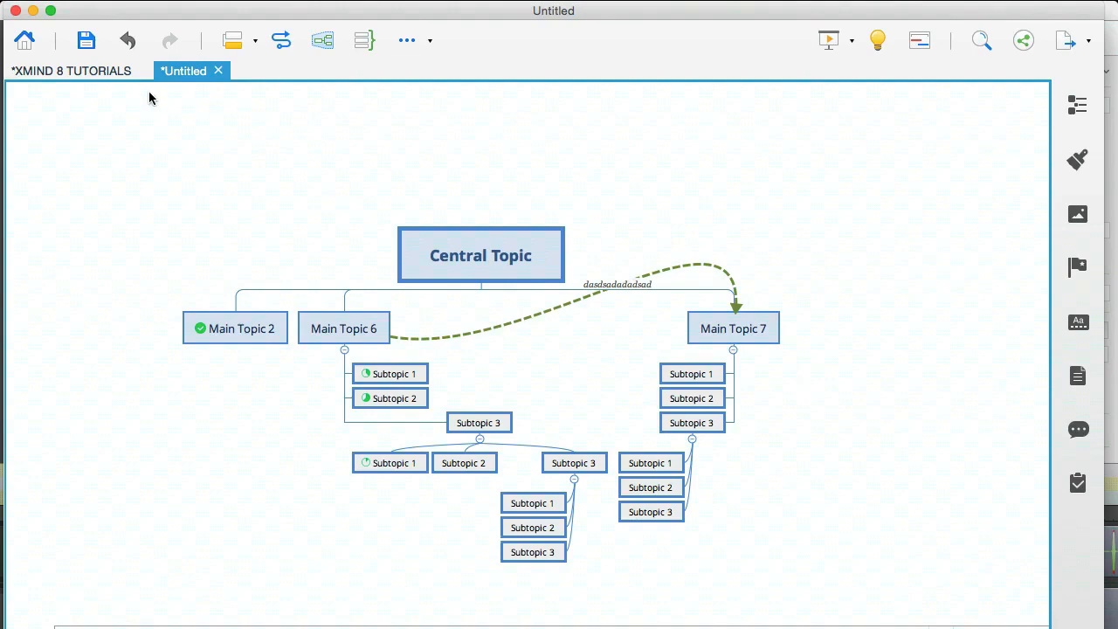
Wrap the three subtopics under Subtopic 3 in a dotted boundary via Insert > Boundary.
left_click(70, 69)
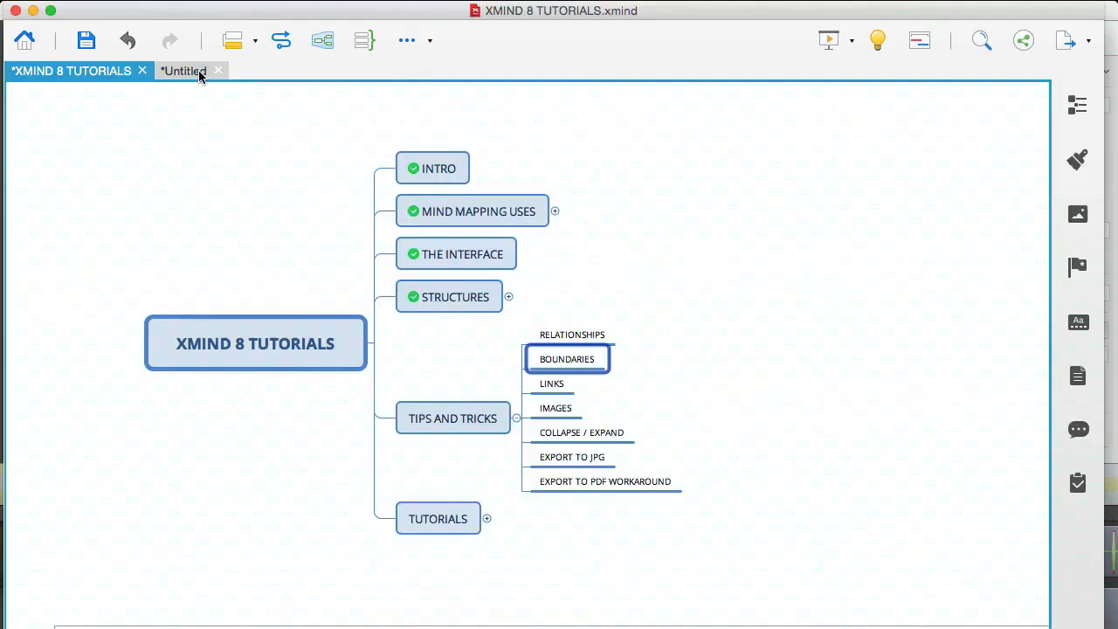
left_click(183, 70)
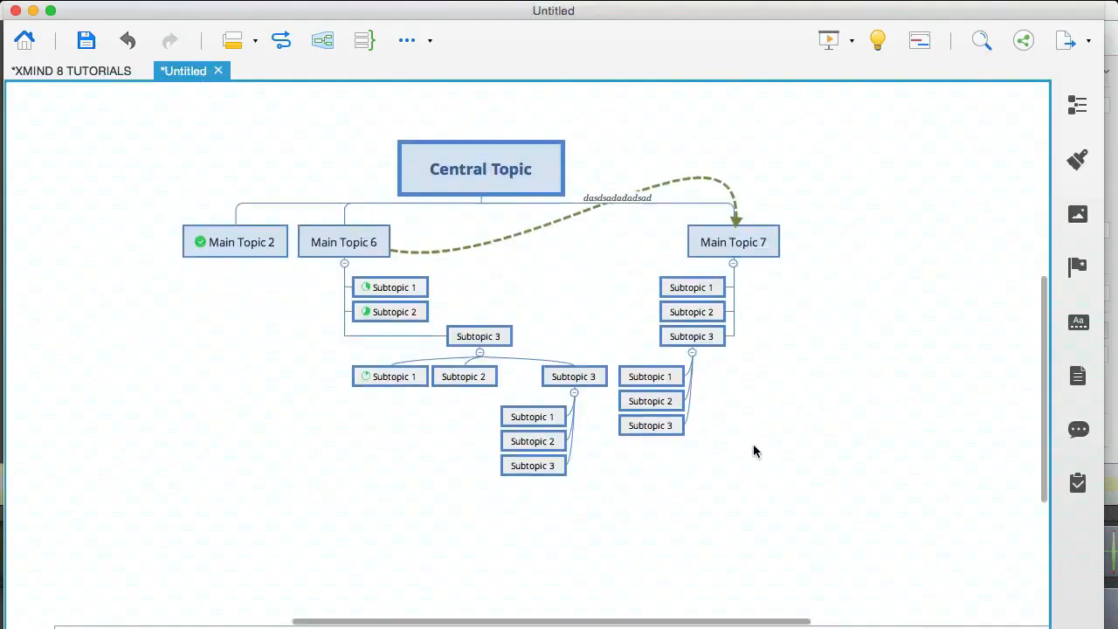
left_click(533, 416)
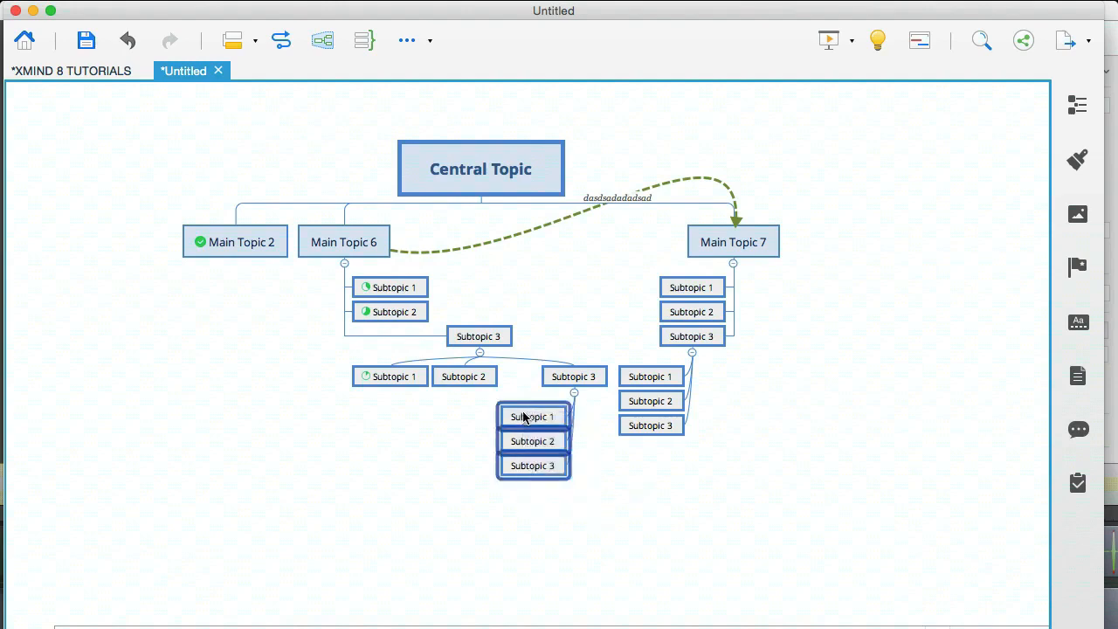
scroll("down", 3)
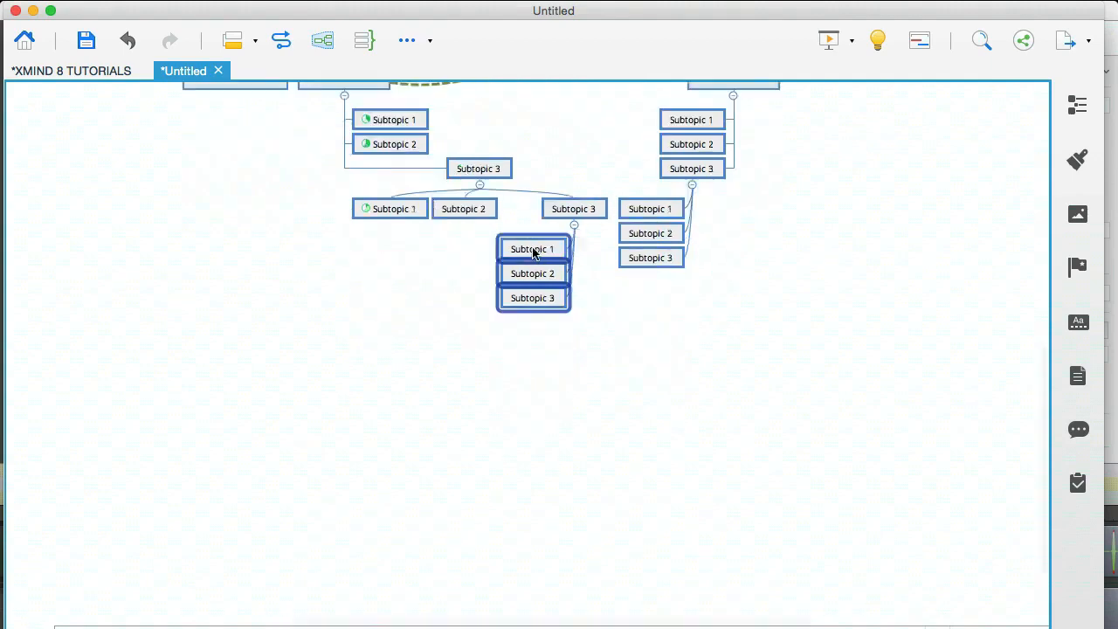
right_click(532, 248)
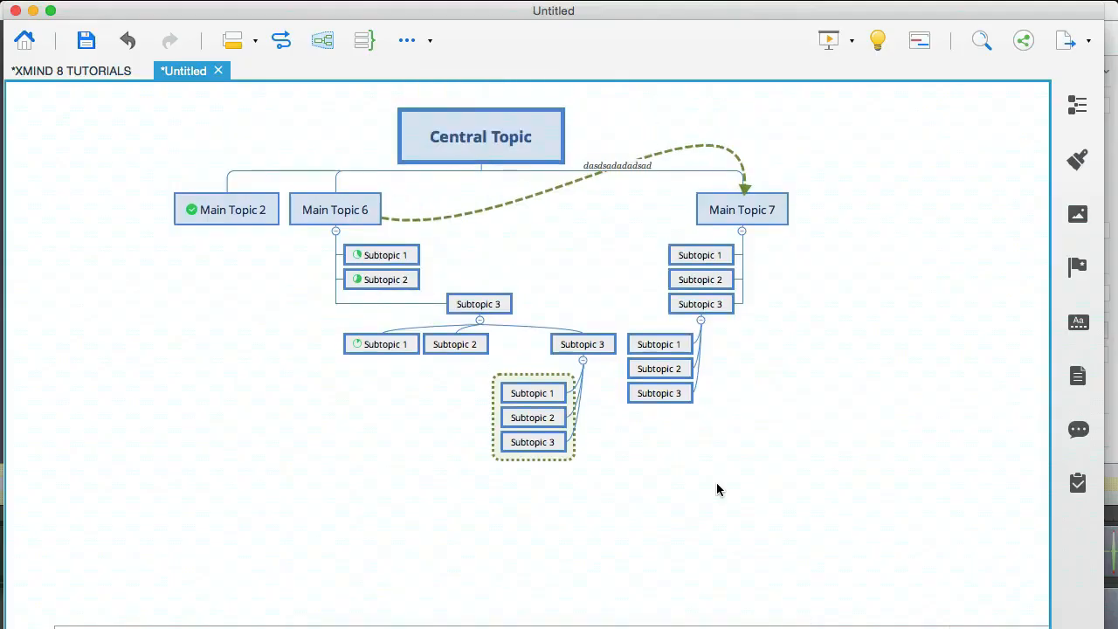
left_click(70, 70)
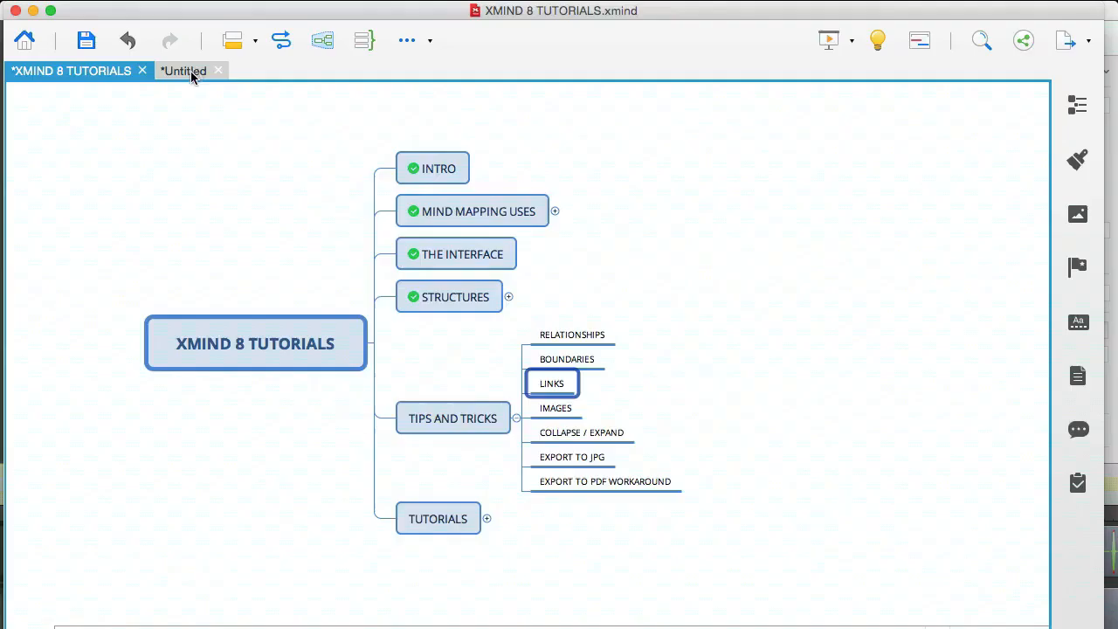
left_click(184, 70)
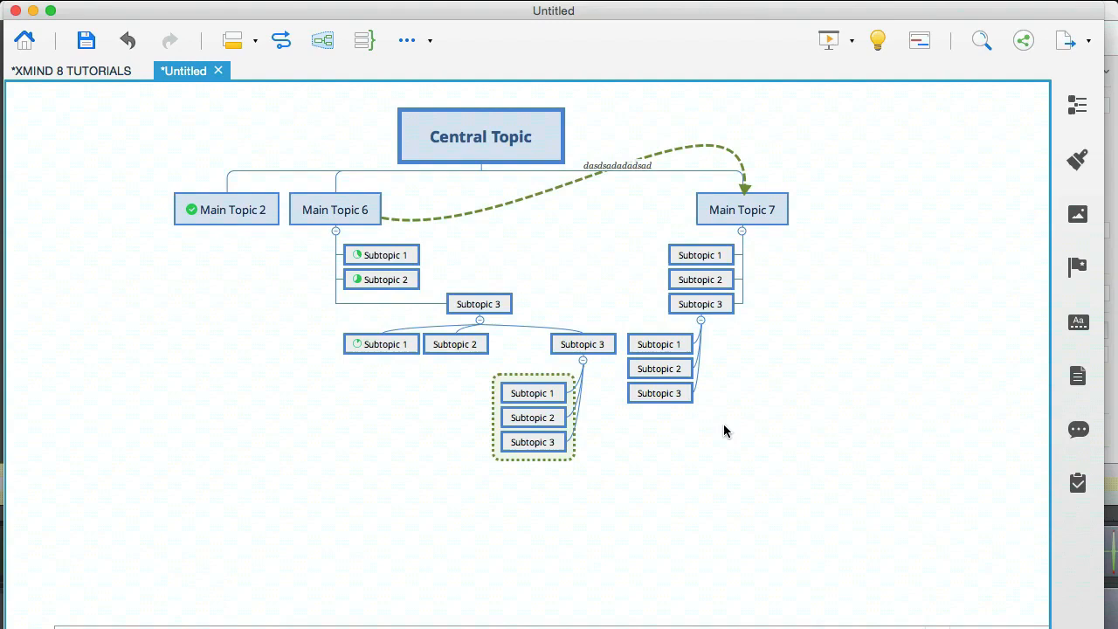
left_click(700, 255)
type("ashdgjhad")
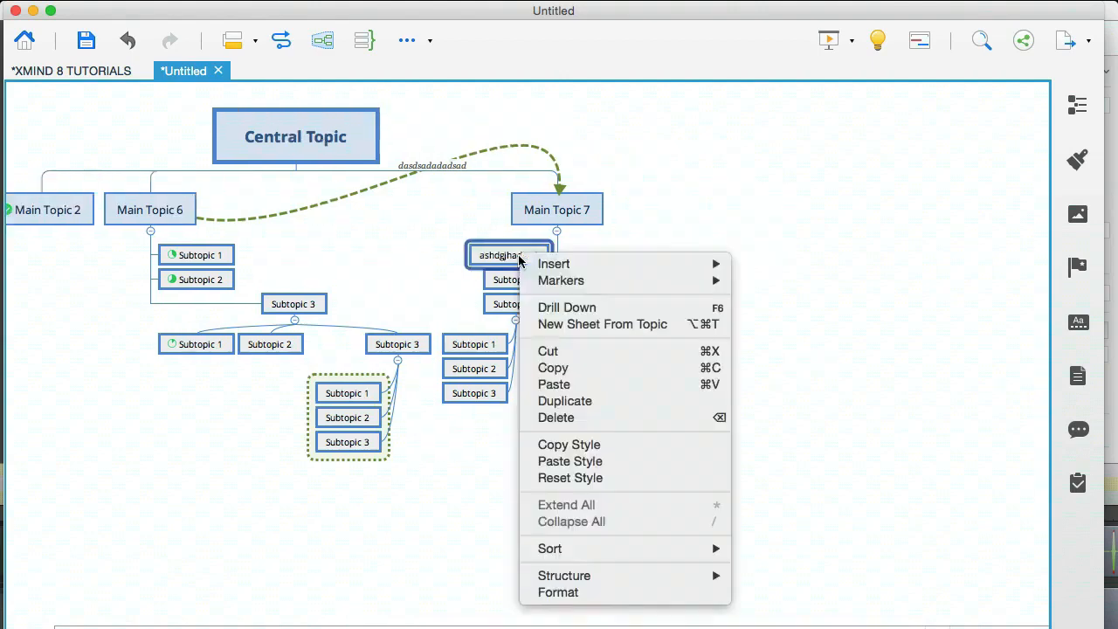
mouse_move(554, 262)
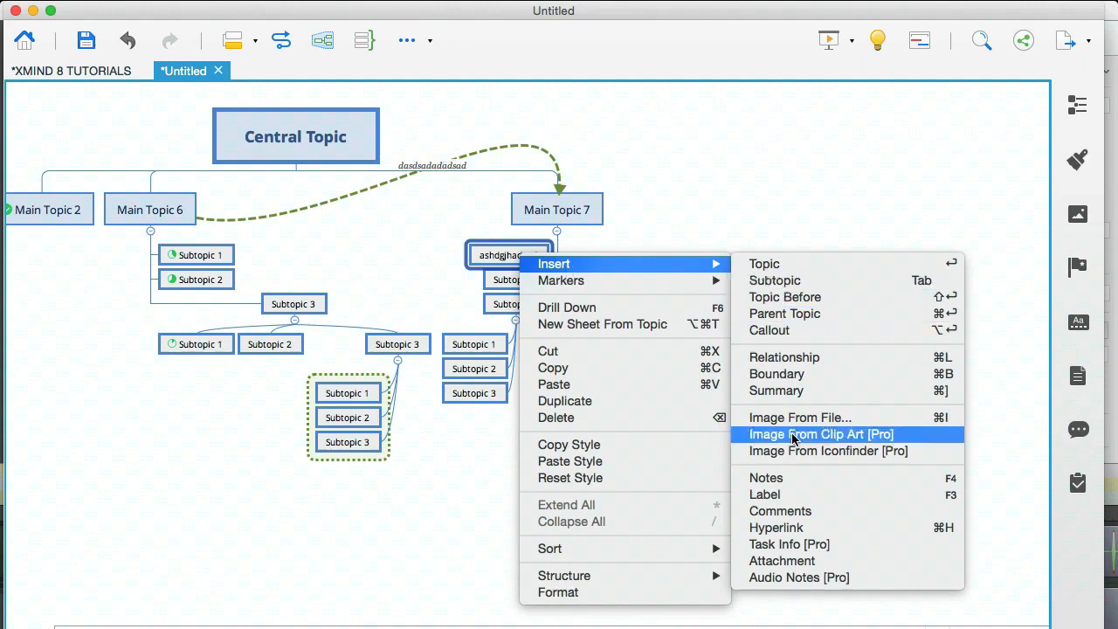
left_click(776, 528)
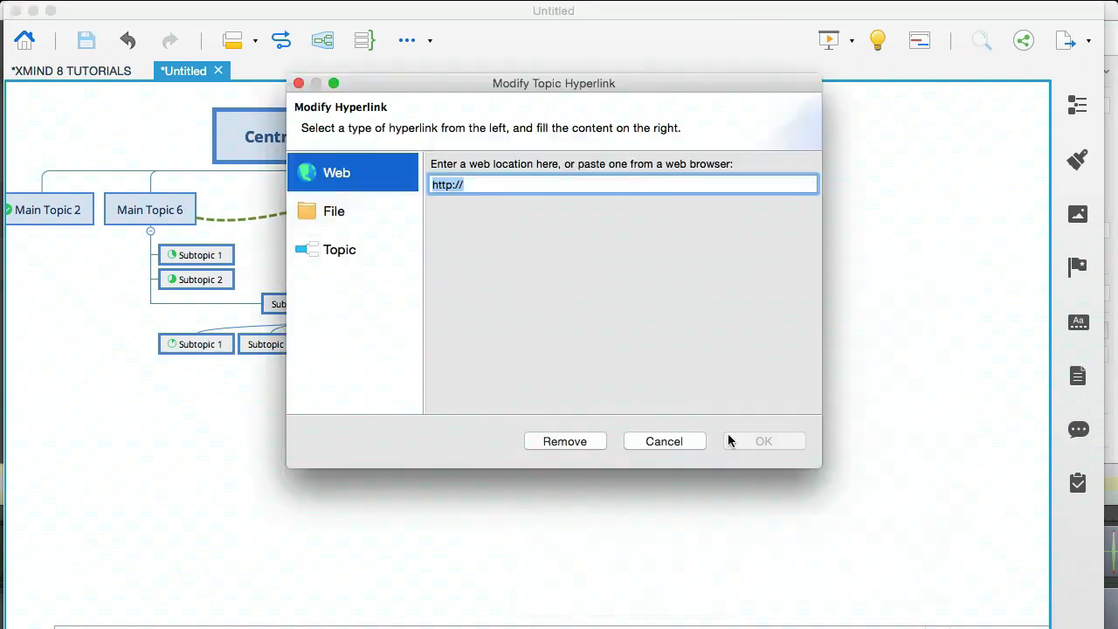
type("w")
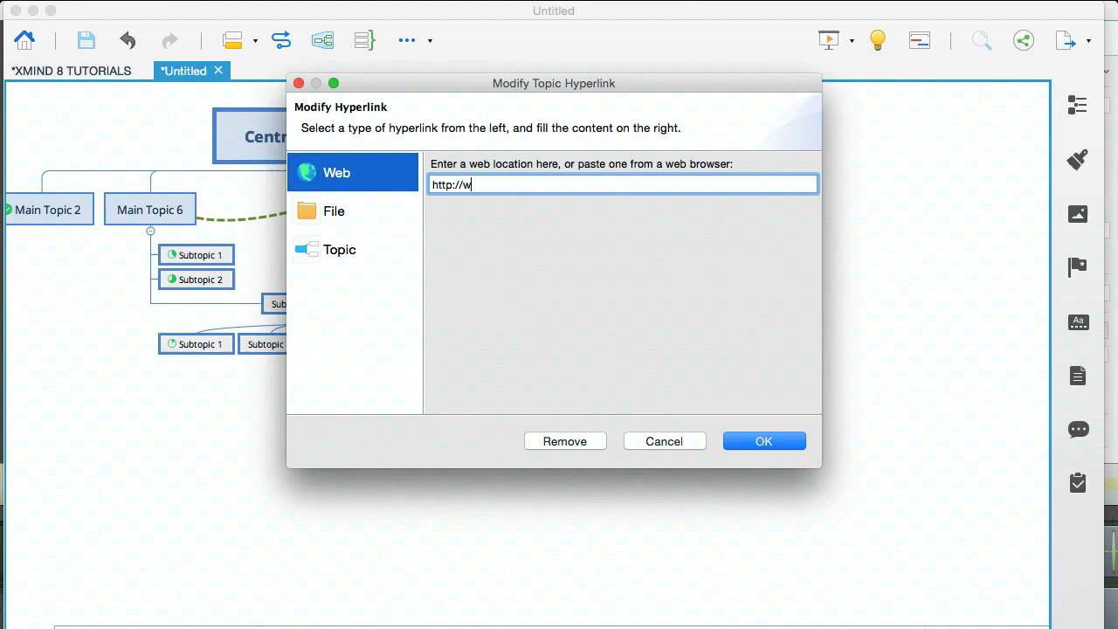
type("ww.google.com")
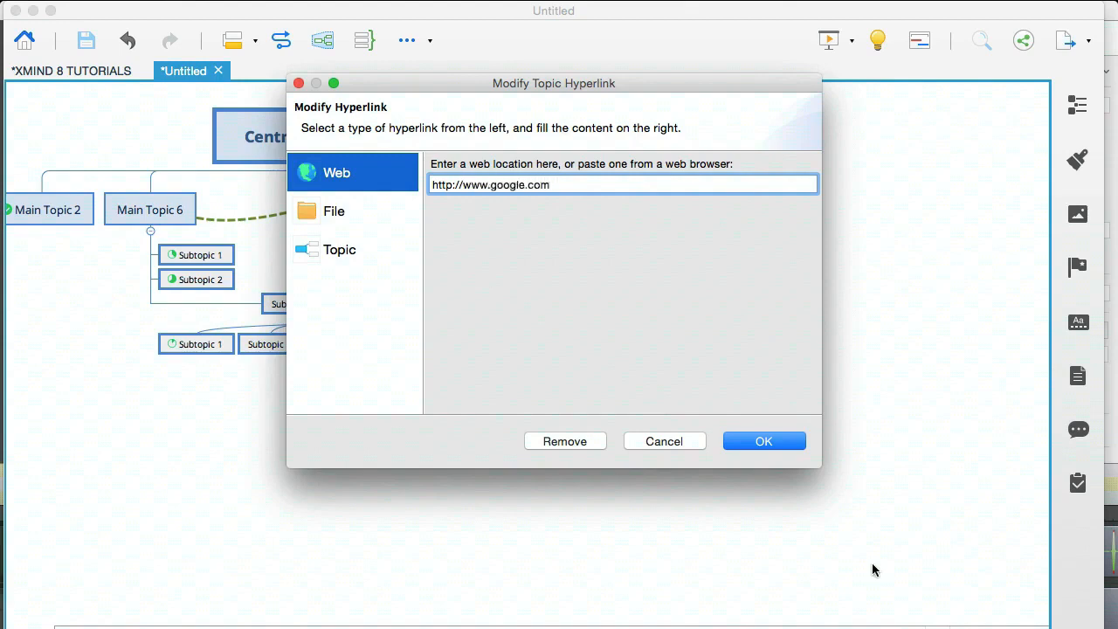
left_click(763, 440)
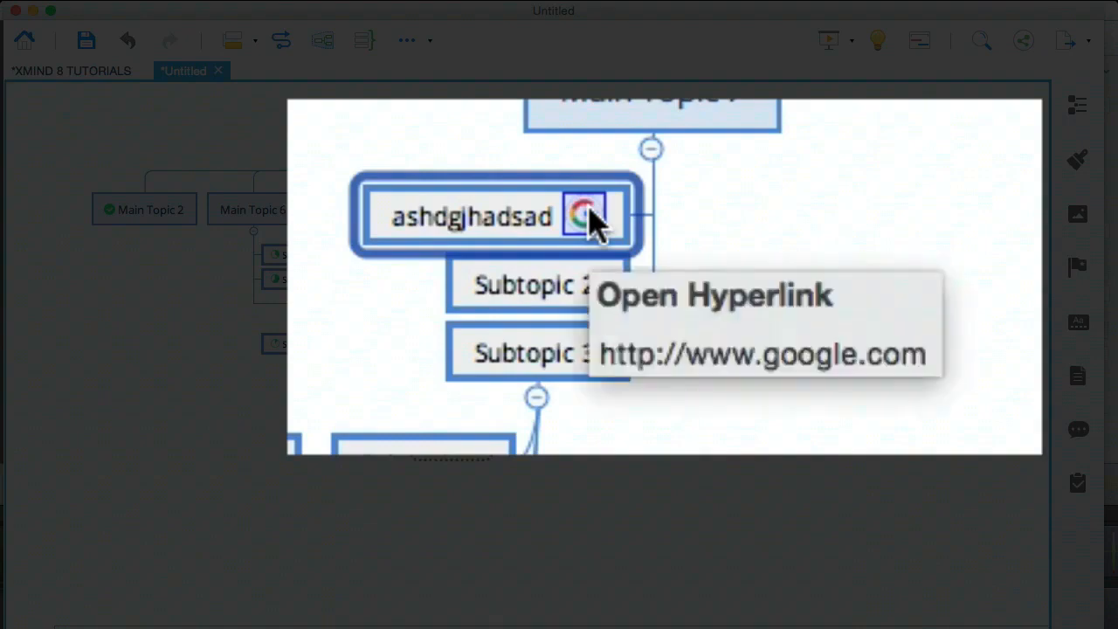
left_click(584, 216)
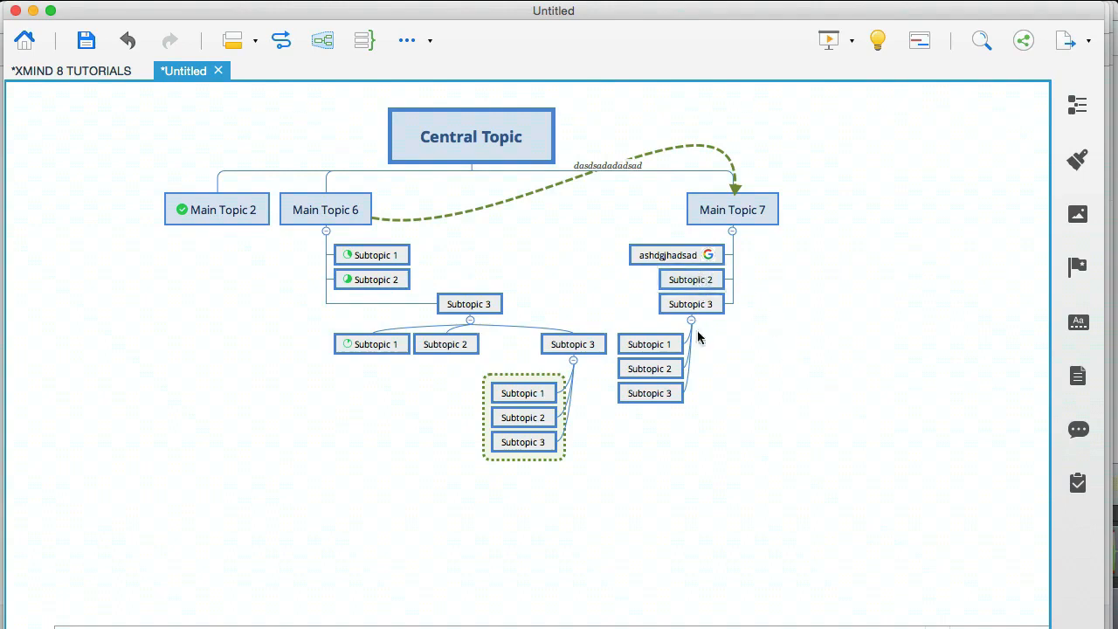
mouse_move(760, 445)
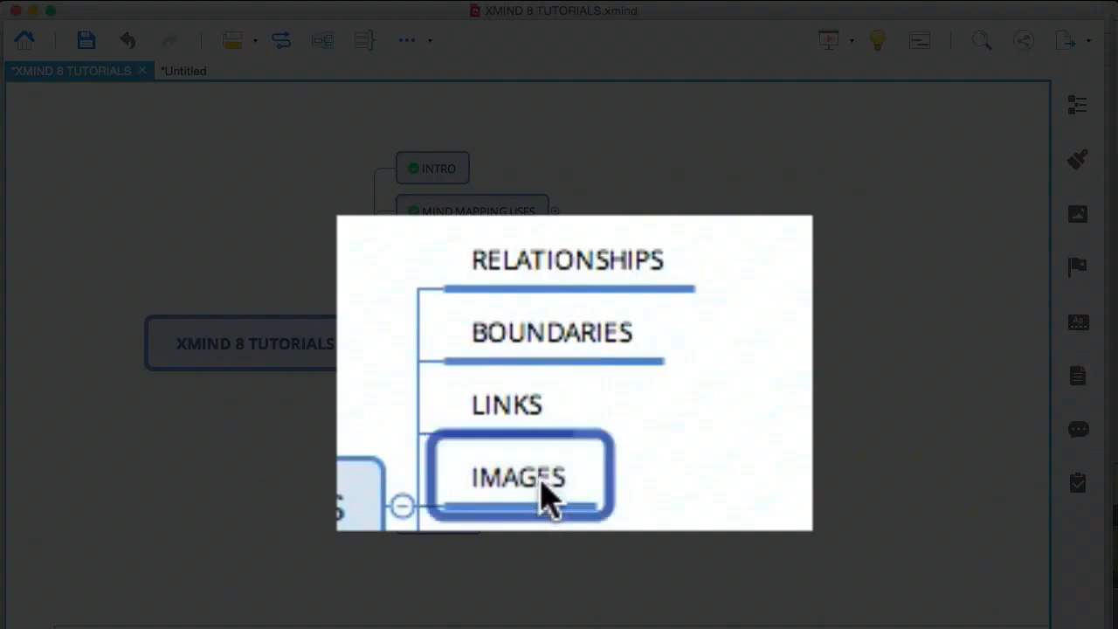
mouse_move(193, 72)
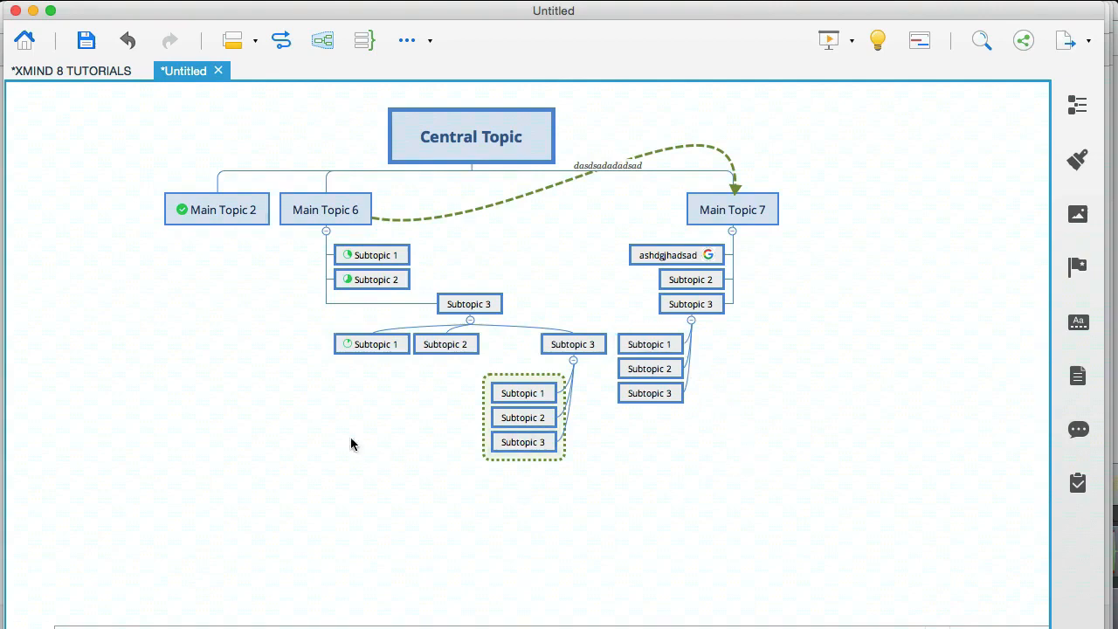
Insert the nav.png image from file into Subtopic 1 under Subtopic 3.
left_click(370, 342)
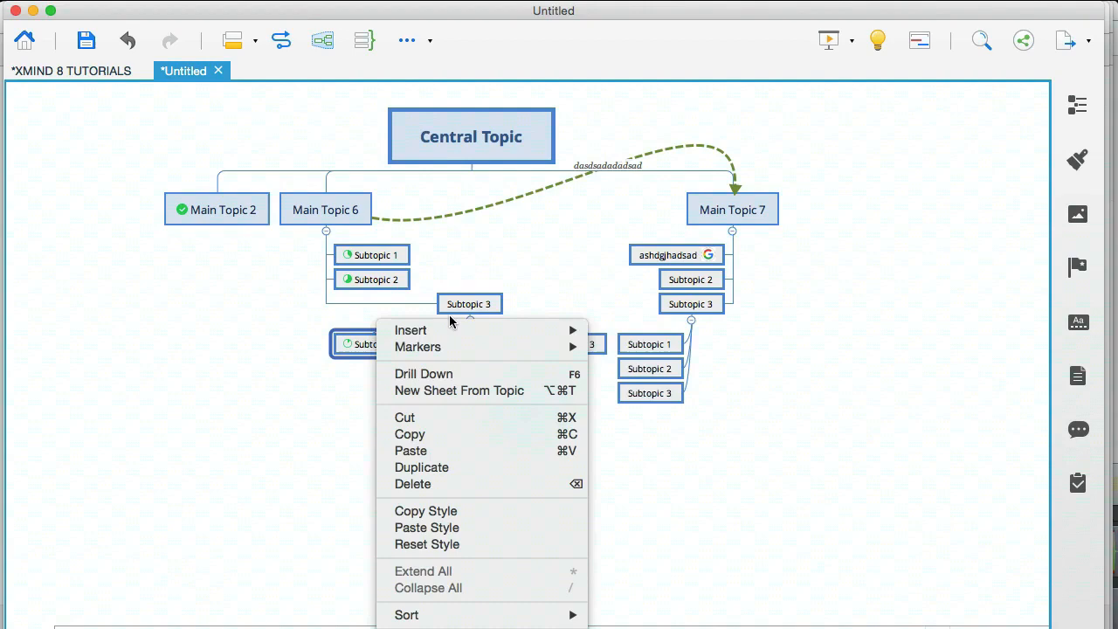
mouse_move(410, 330)
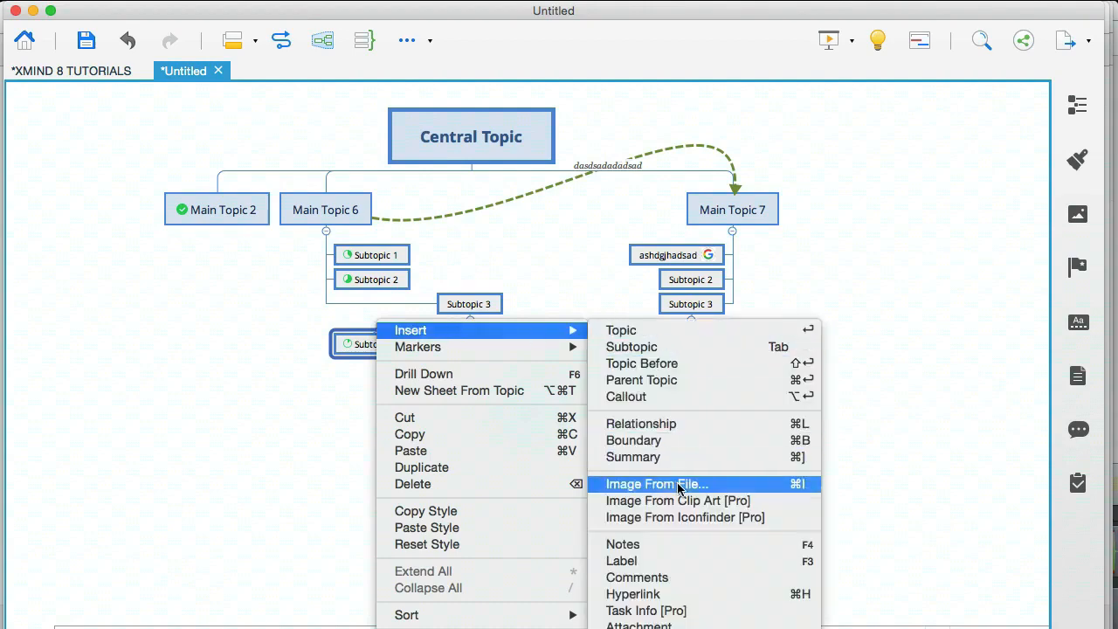
left_click(657, 484)
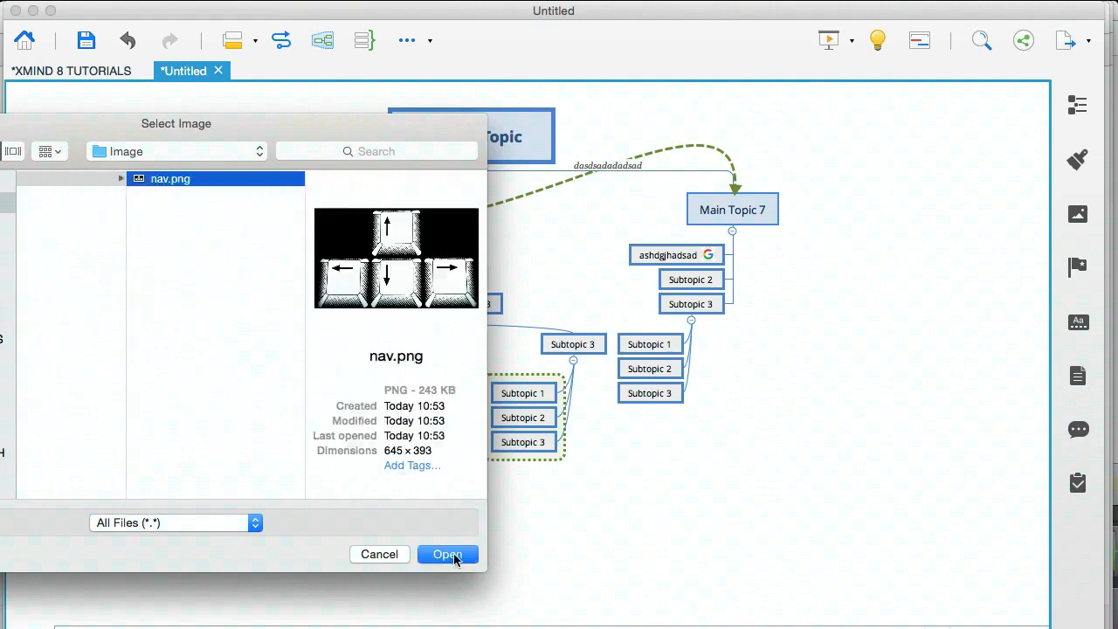
left_click(447, 555)
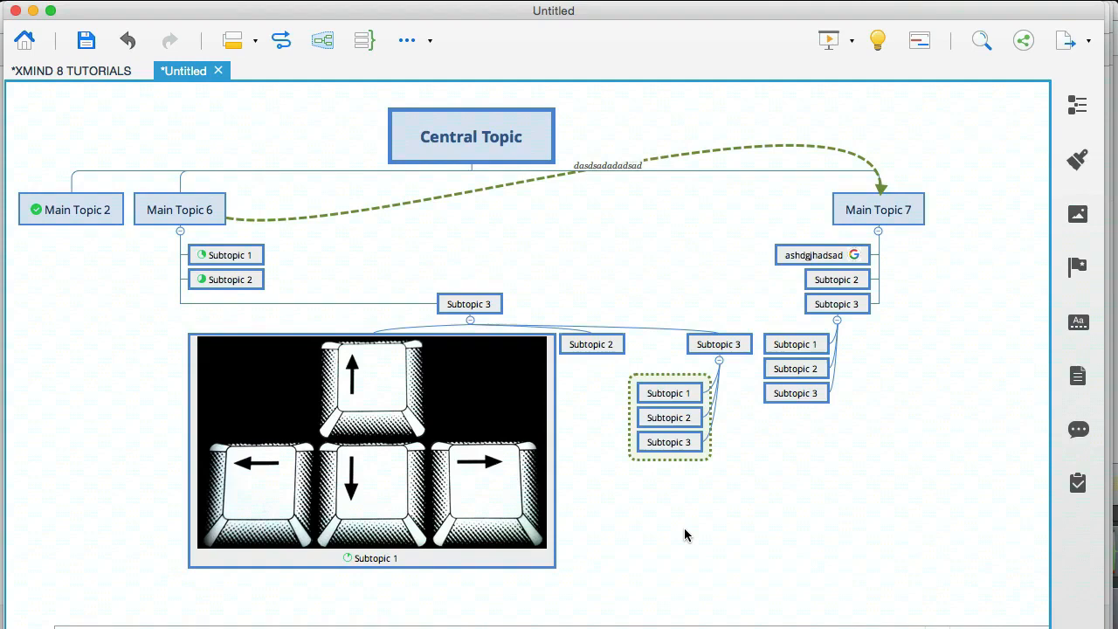
Select the inserted arrow-keys picture to resize it down to a thumbnail.
left_click(370, 444)
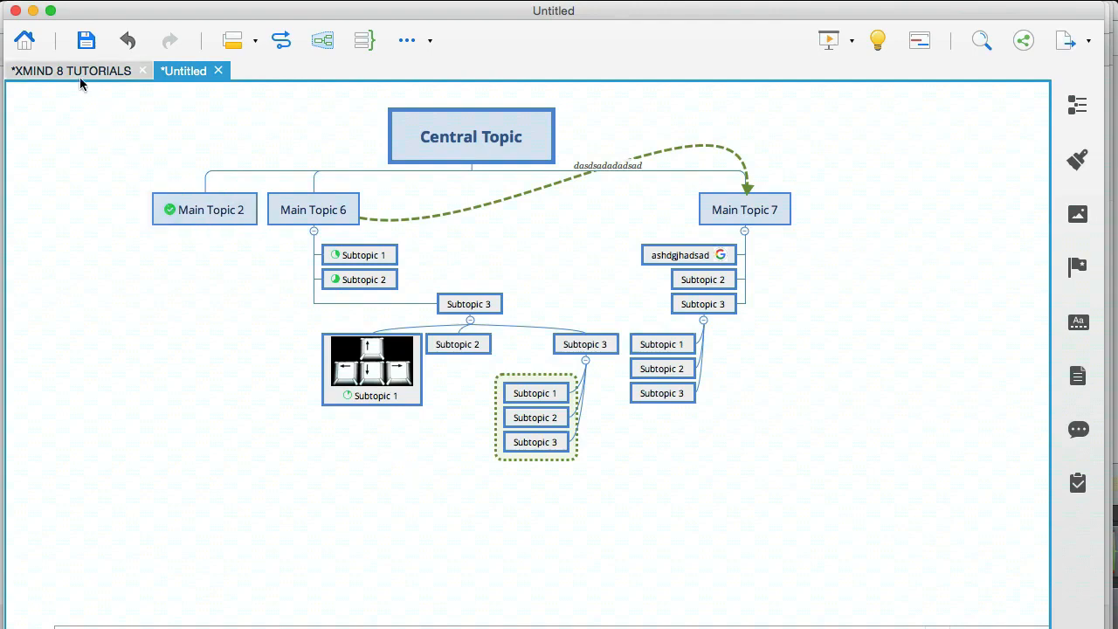
left_click(70, 70)
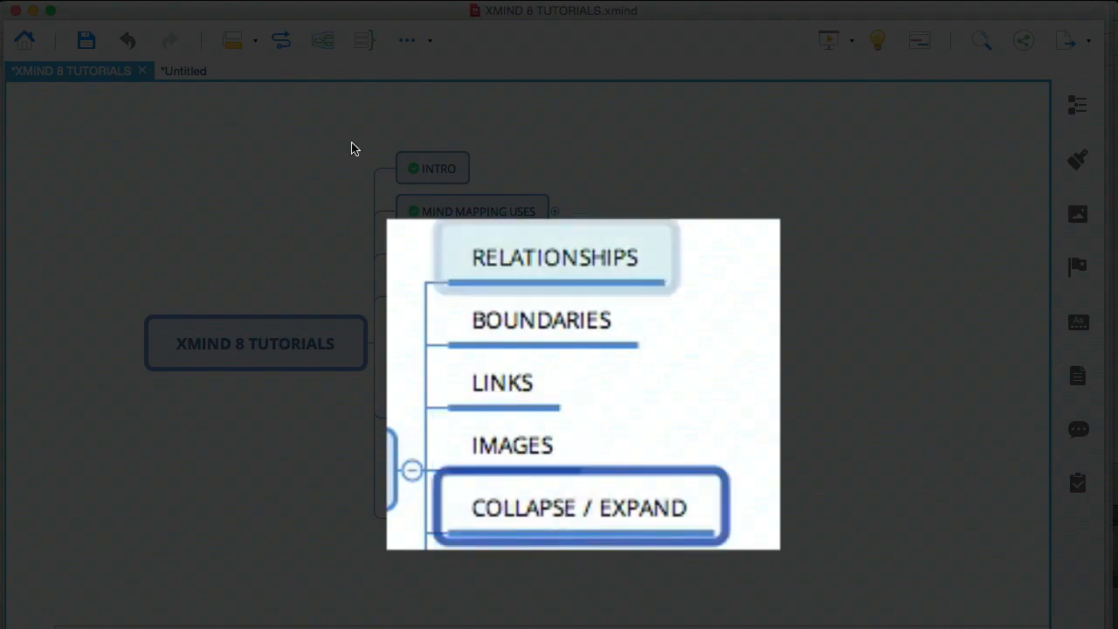
left_click(183, 70)
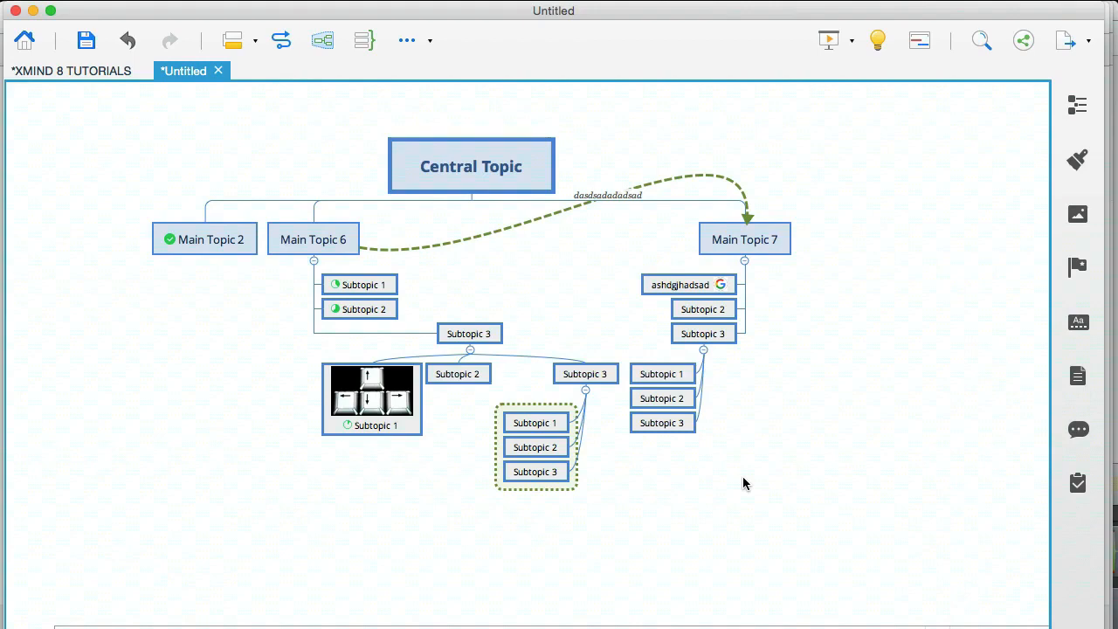
left_click(662, 374)
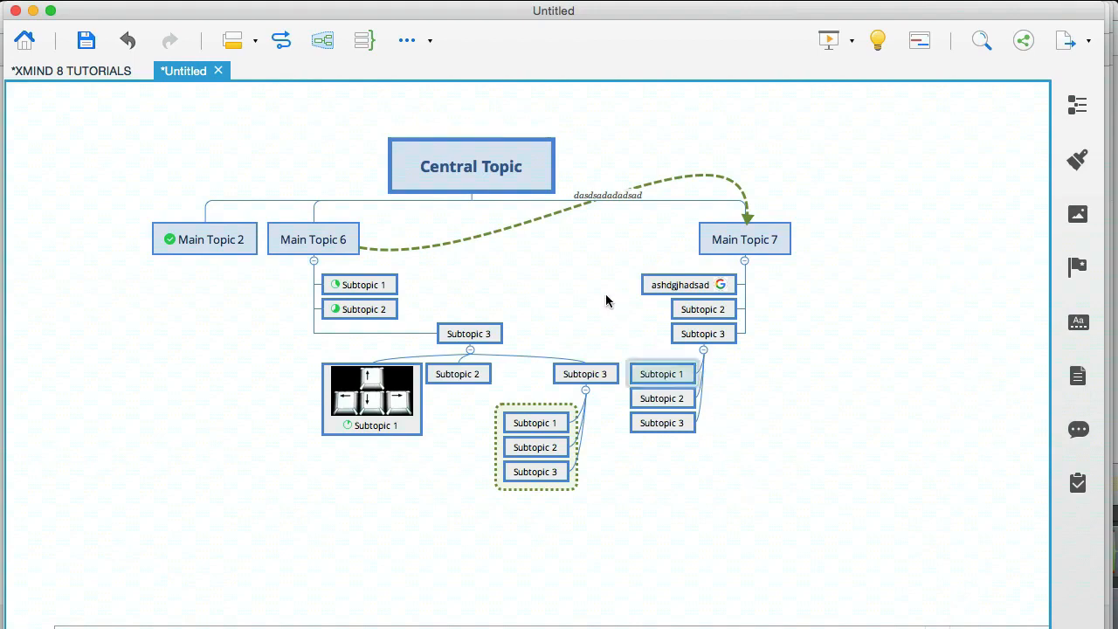
left_click(584, 280)
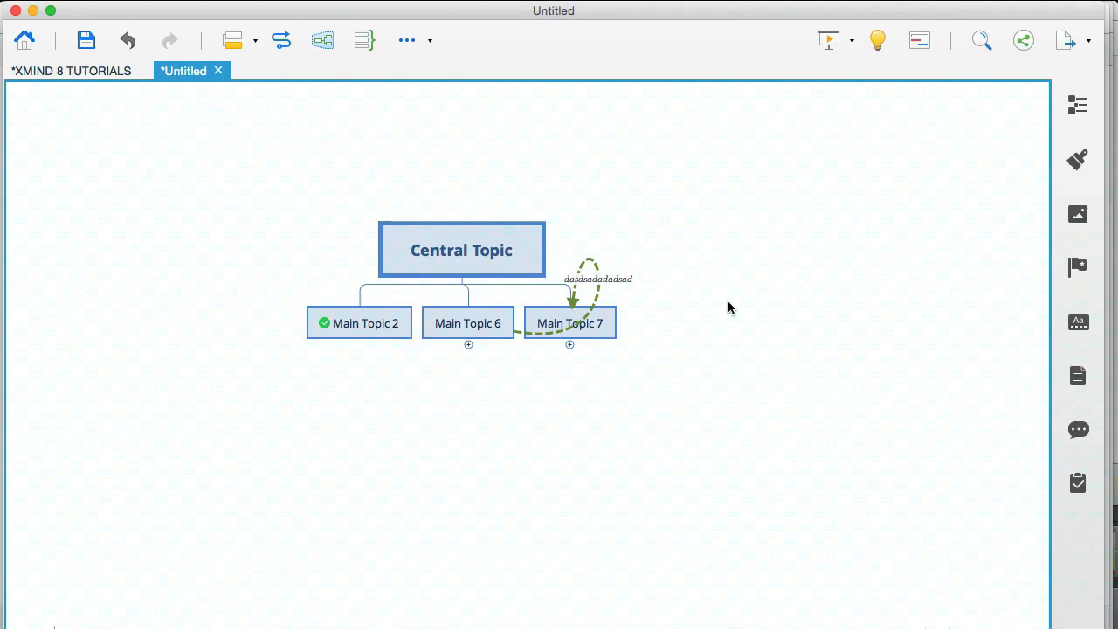
right_click(730, 308)
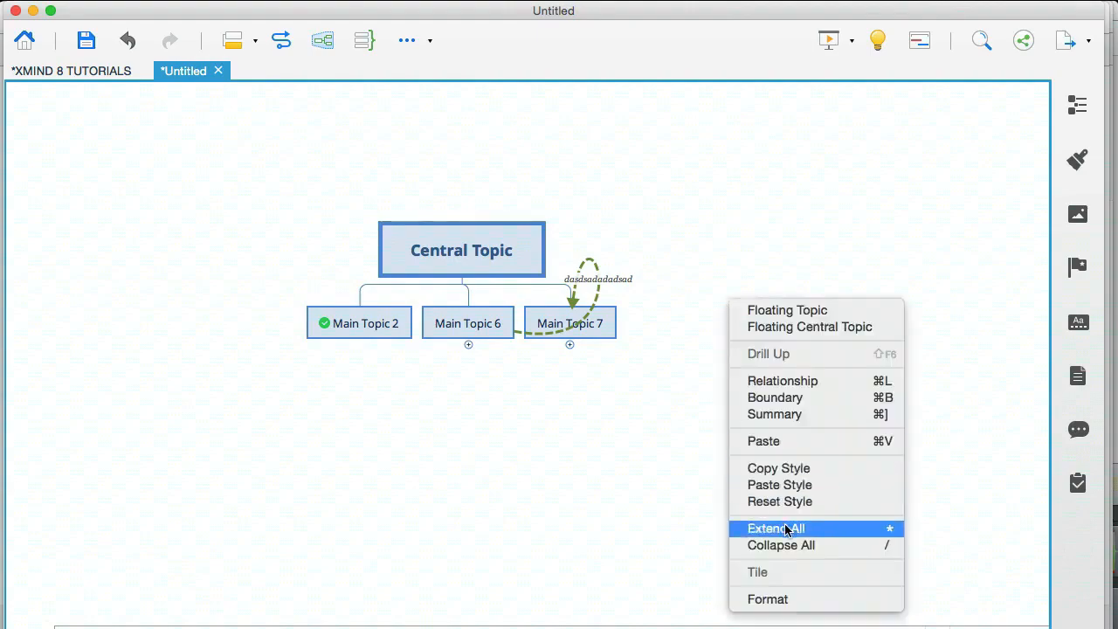
left_click(776, 528)
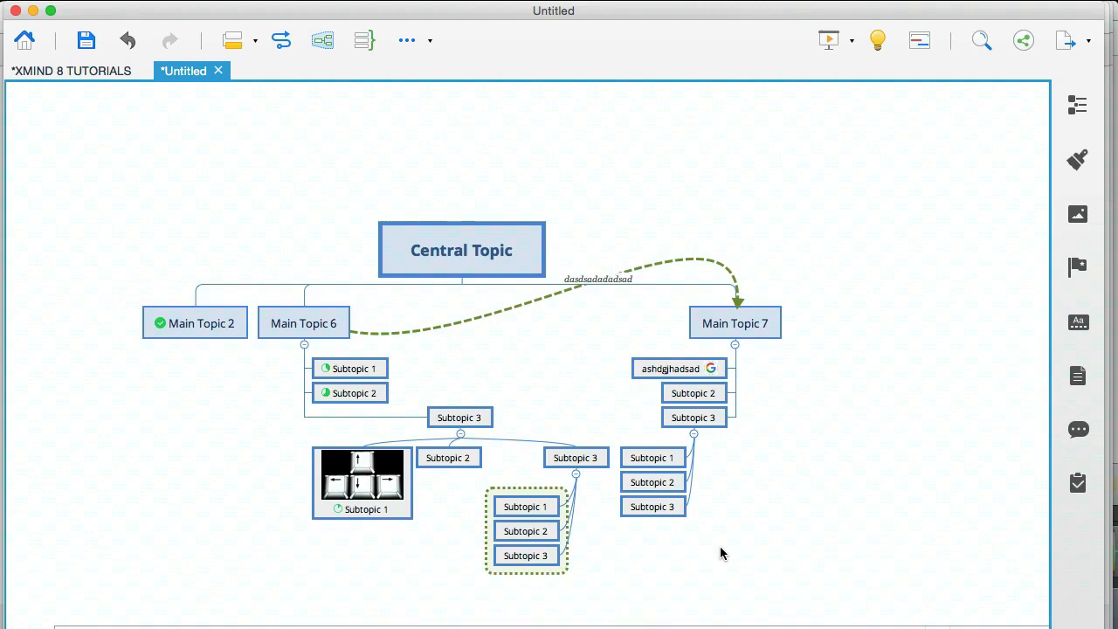
scroll("down", 3)
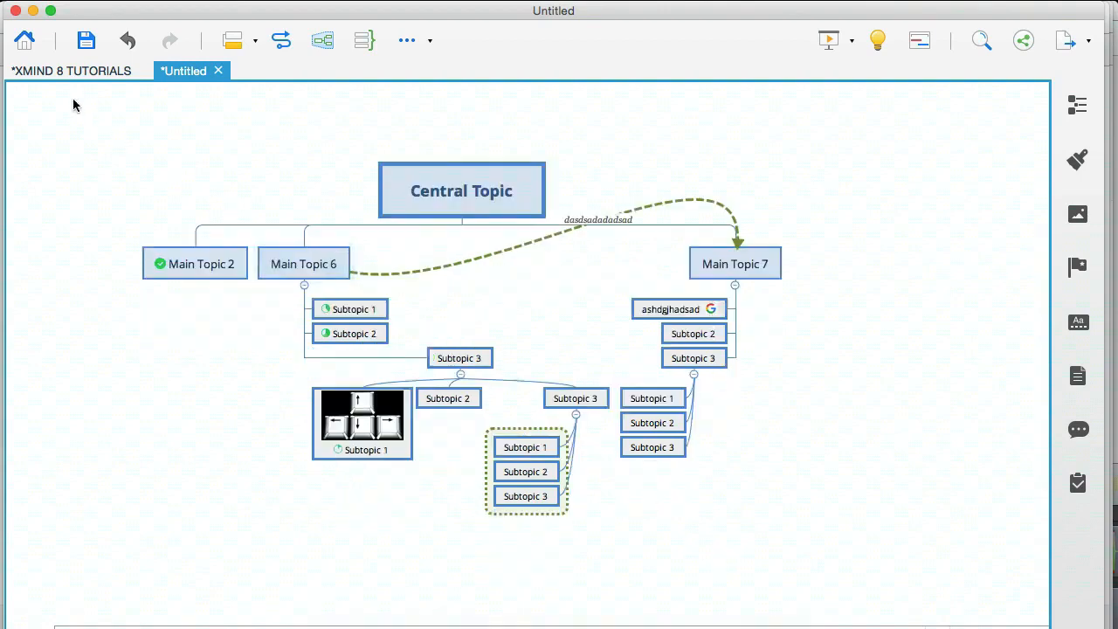
Start File > Export, browse PDF and SVG options, and settle on Image export.
left_click(71, 70)
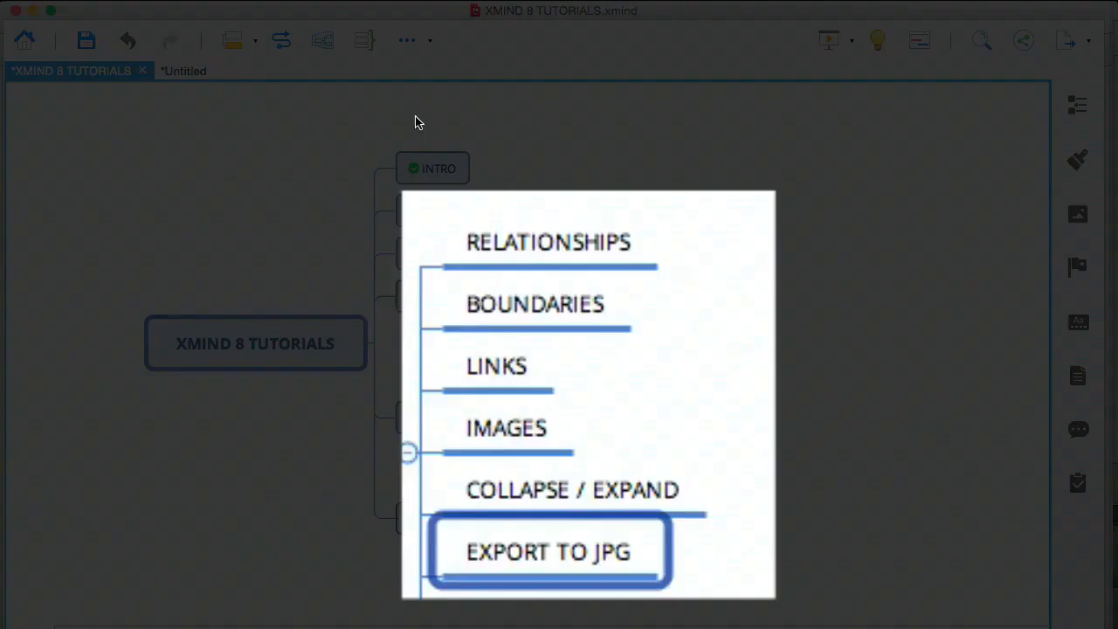
left_click(182, 70)
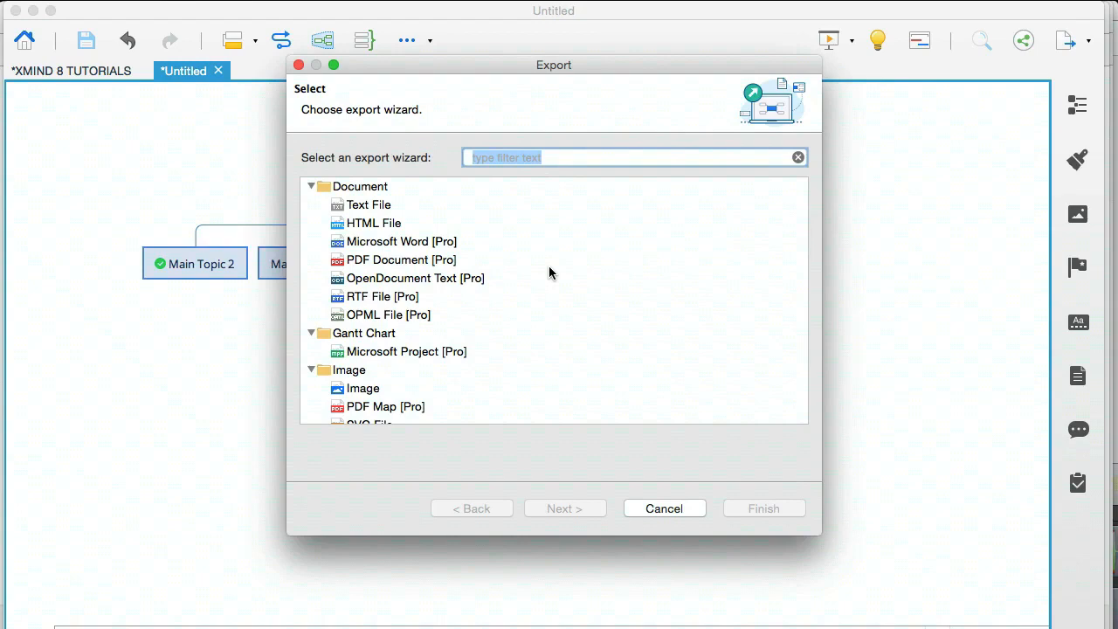
mouse_move(458, 262)
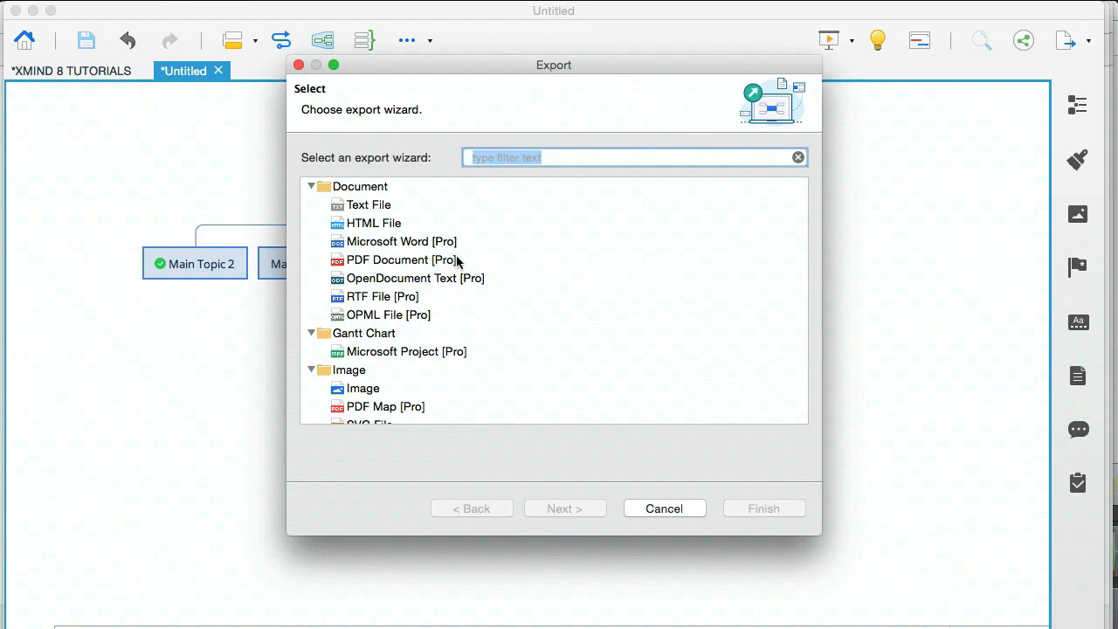
left_click(400, 258)
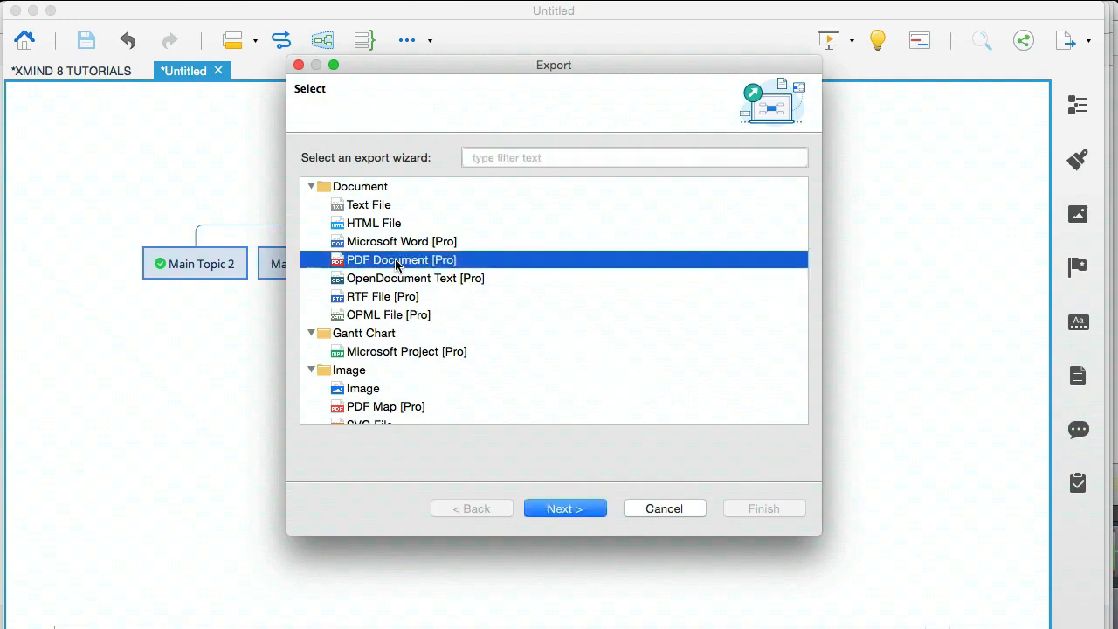
mouse_move(447, 273)
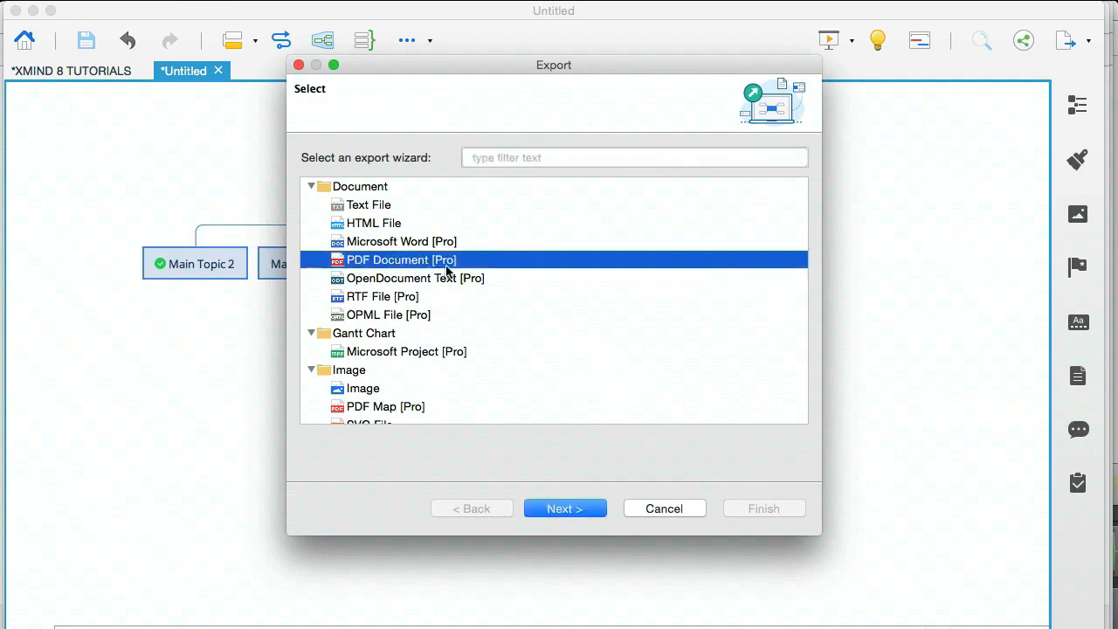
mouse_move(369, 382)
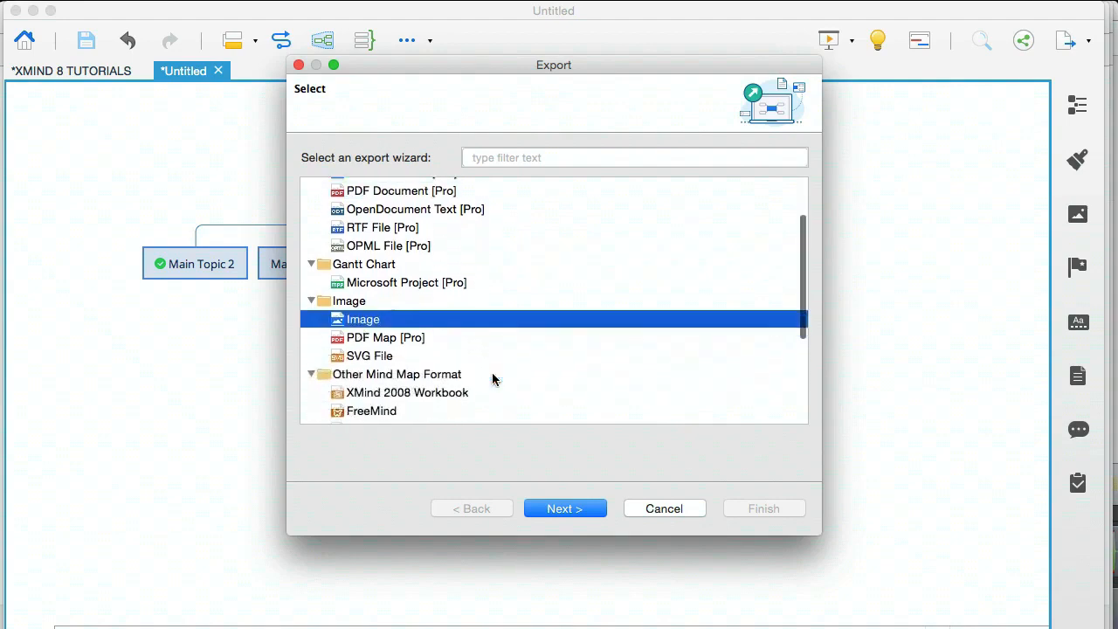
left_click(370, 335)
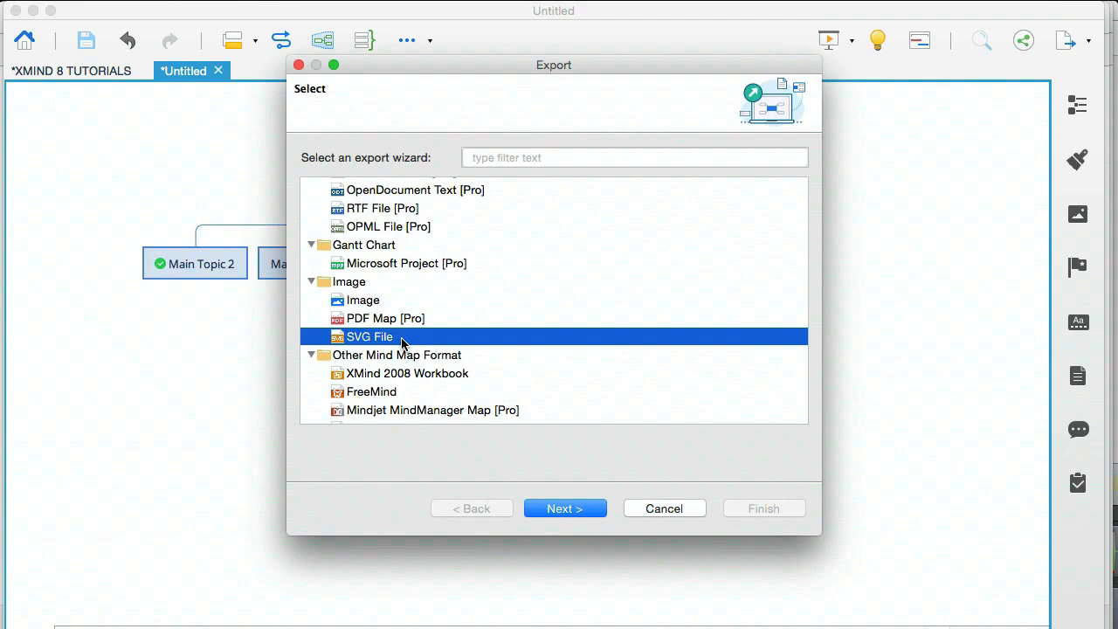
left_click(362, 300)
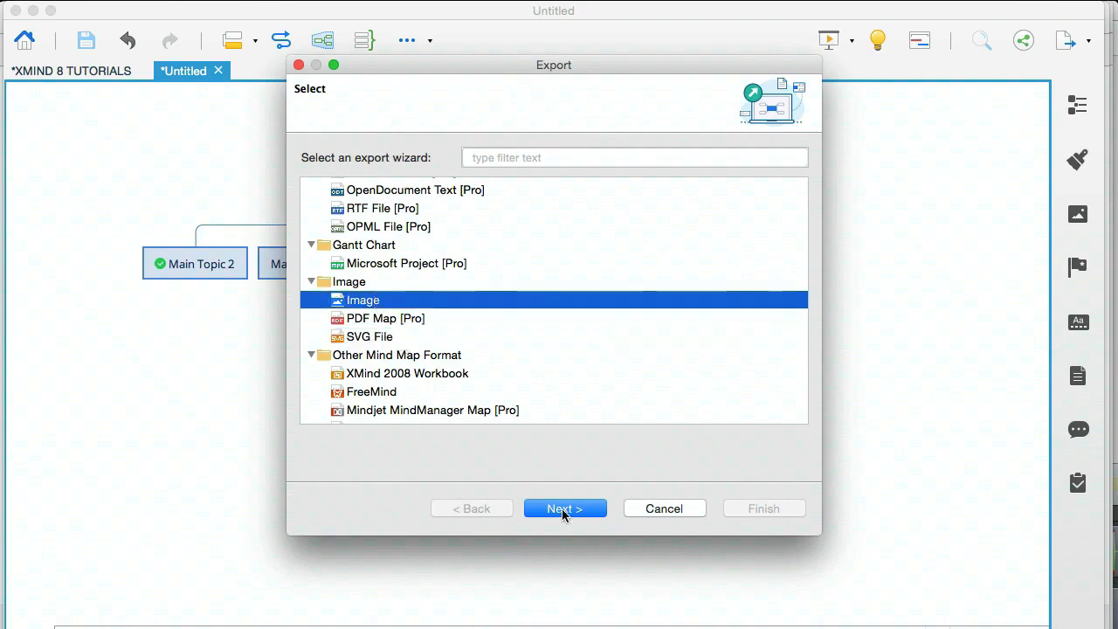
Keep PNG File as the image format, choose the save location and finish the export.
left_click(564, 508)
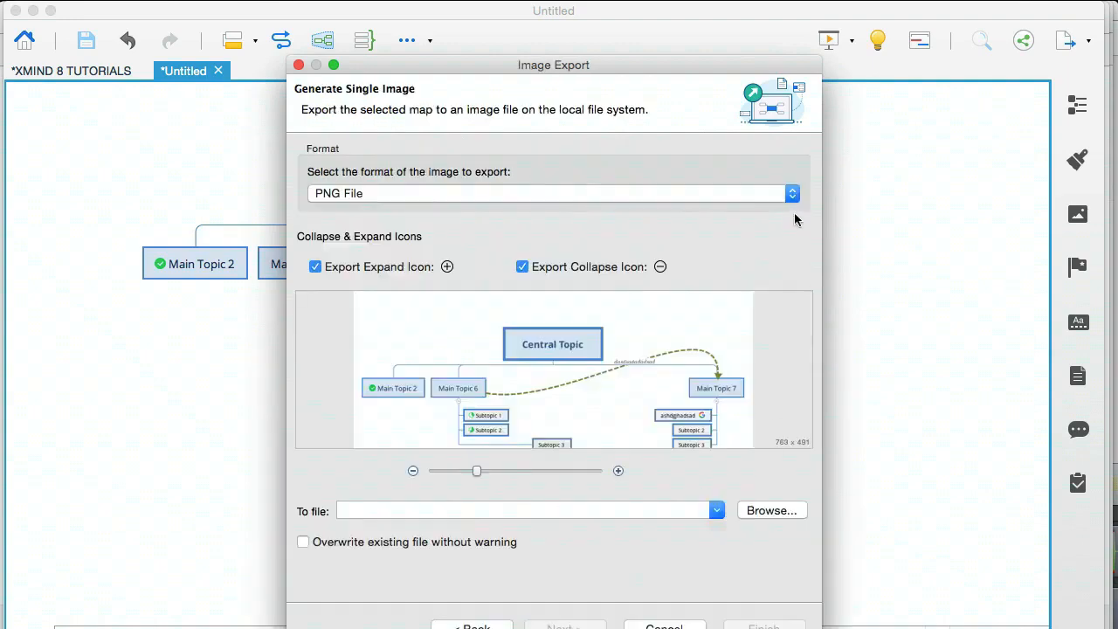
left_click(790, 192)
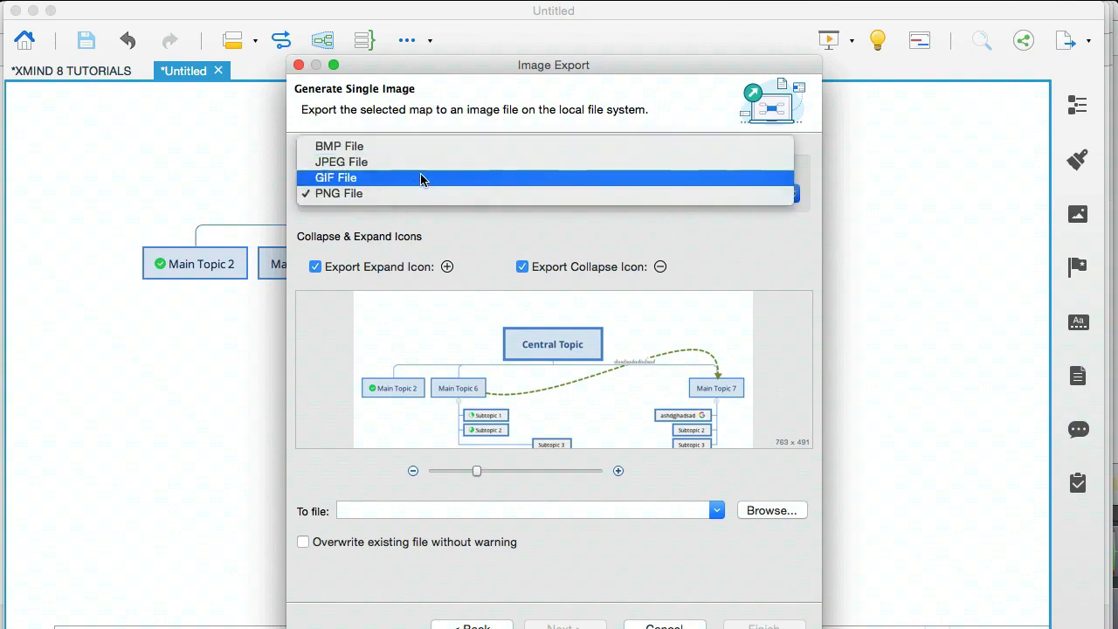
left_click(339, 192)
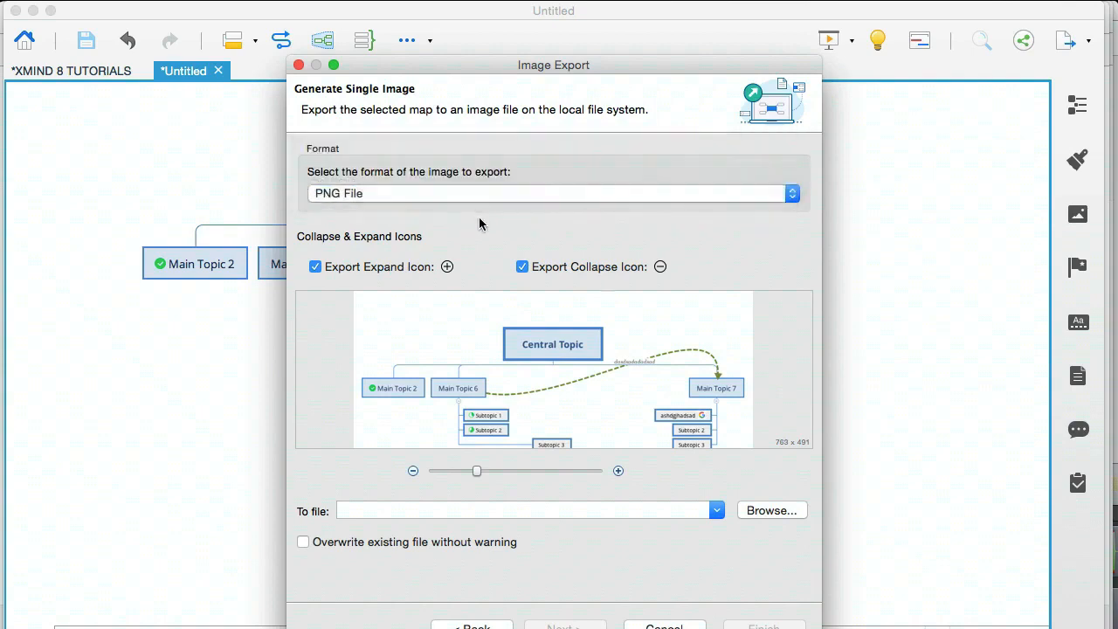
mouse_move(759, 517)
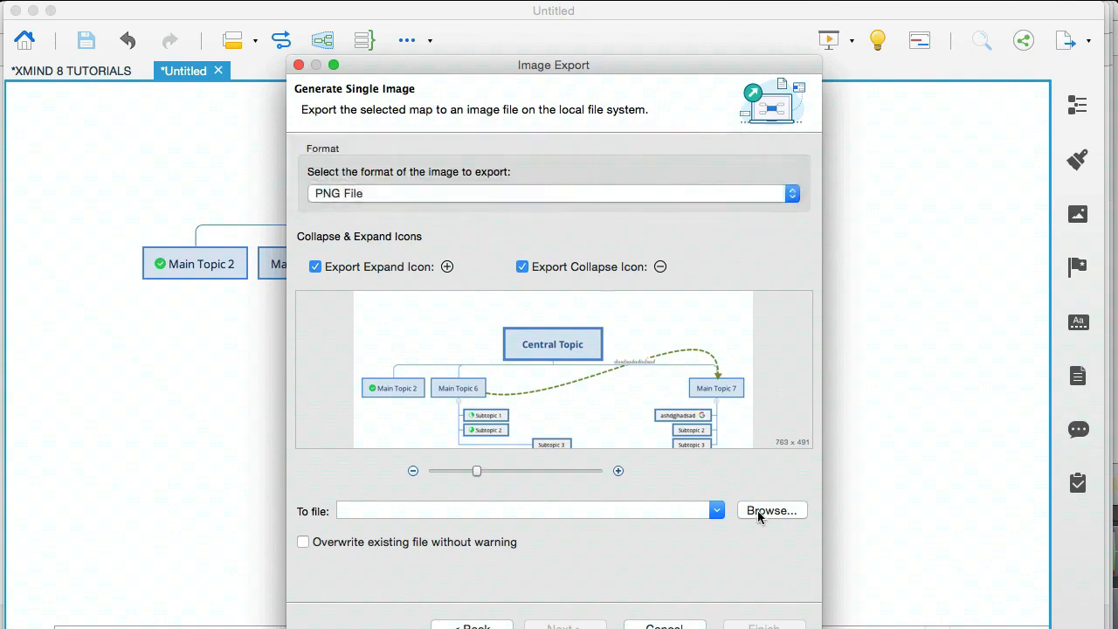
left_click(772, 510)
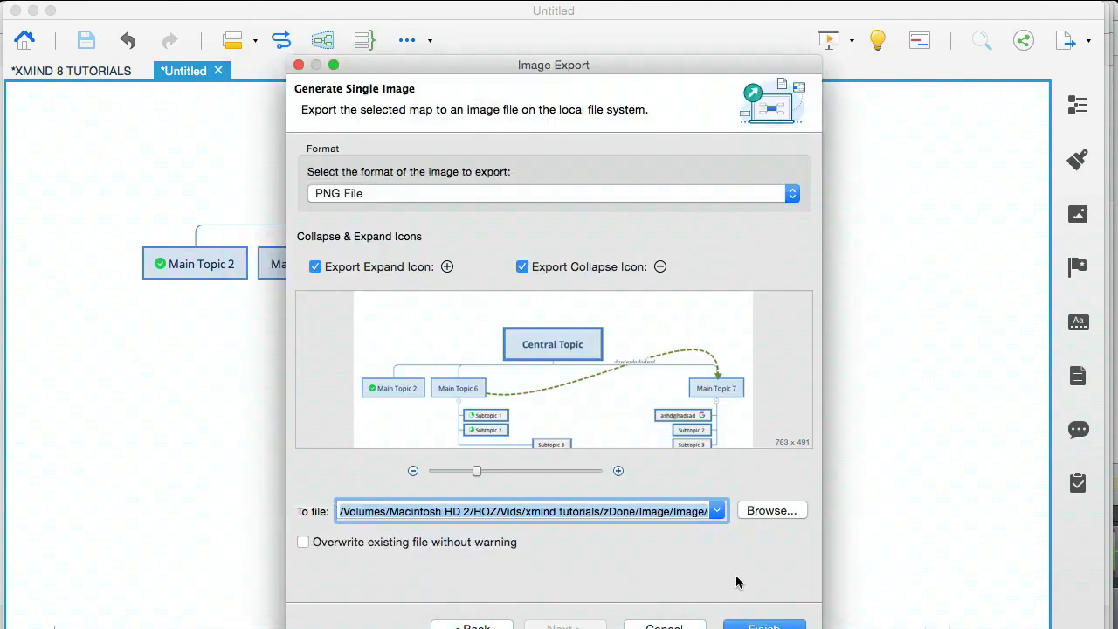
left_click(762, 625)
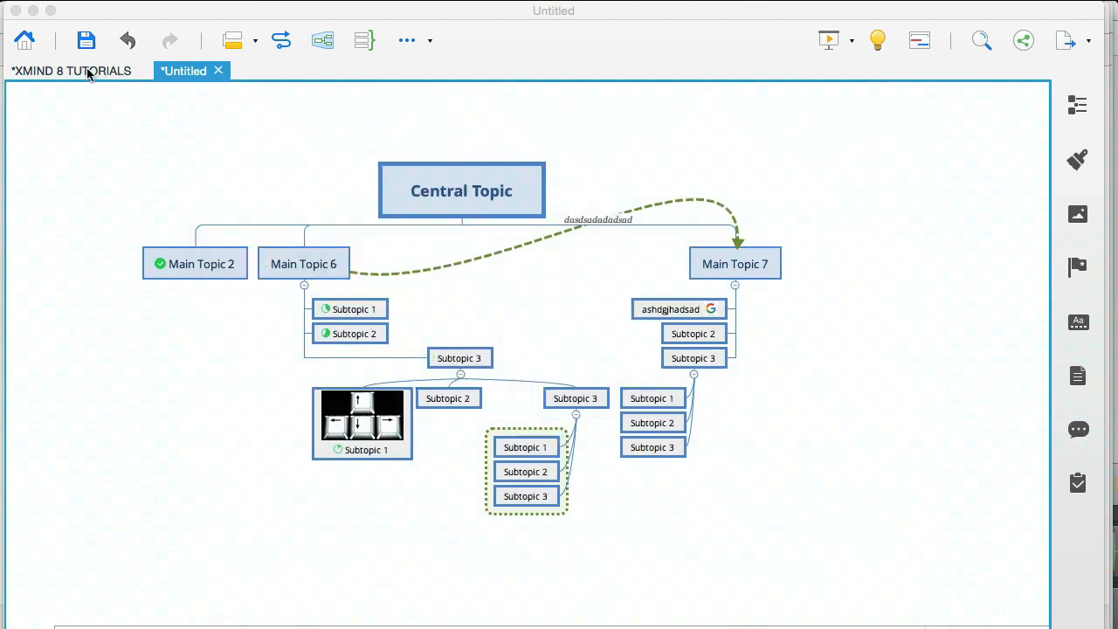
Switch back to the XMIND 8 TUTORIALS map.
left_click(70, 70)
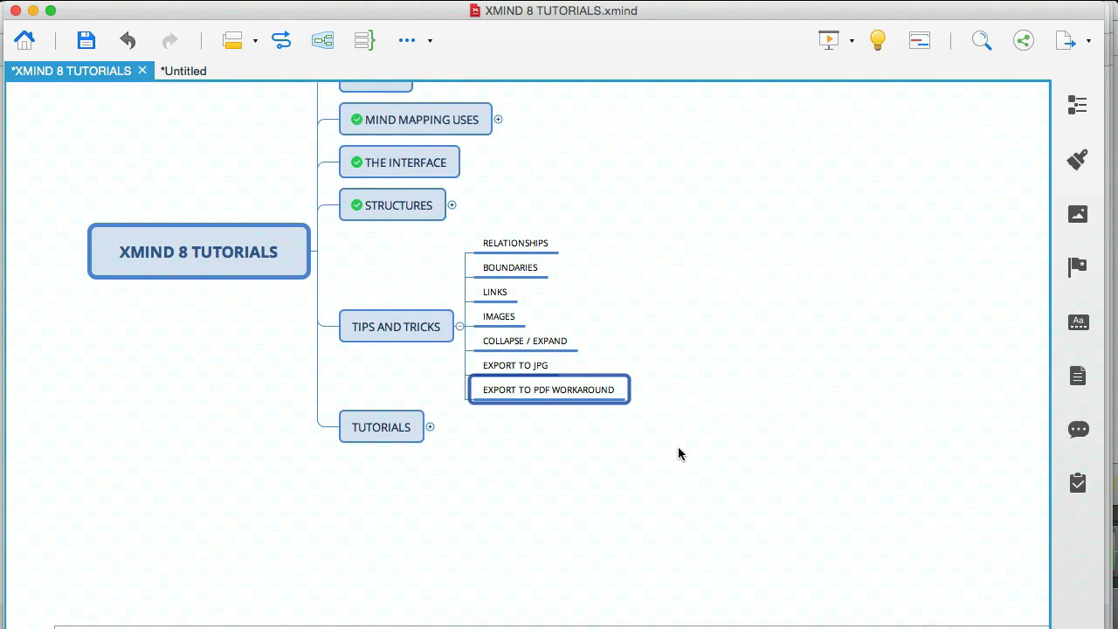
mouse_move(563, 461)
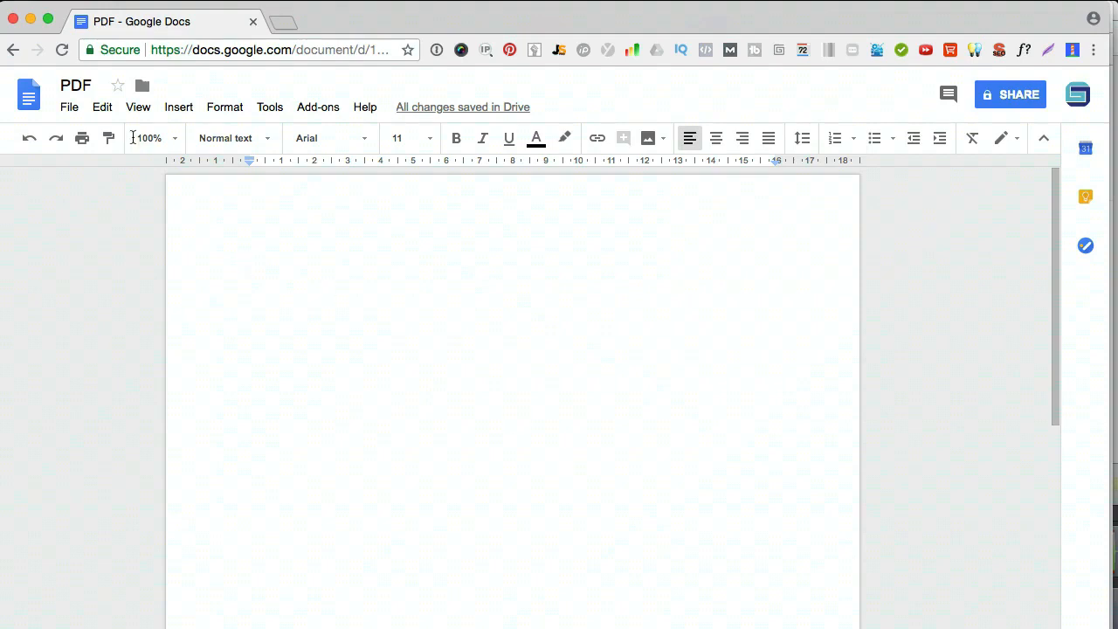
Insert Central Topic.png into the document via Insert > Image > Upload from computer.
left_click(178, 107)
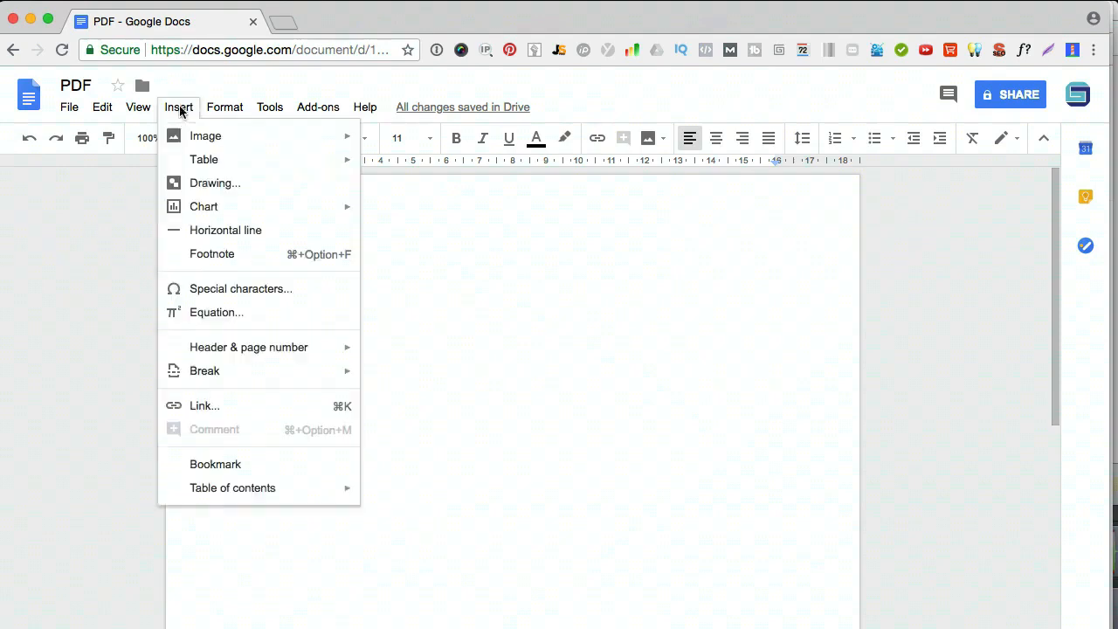
mouse_move(206, 137)
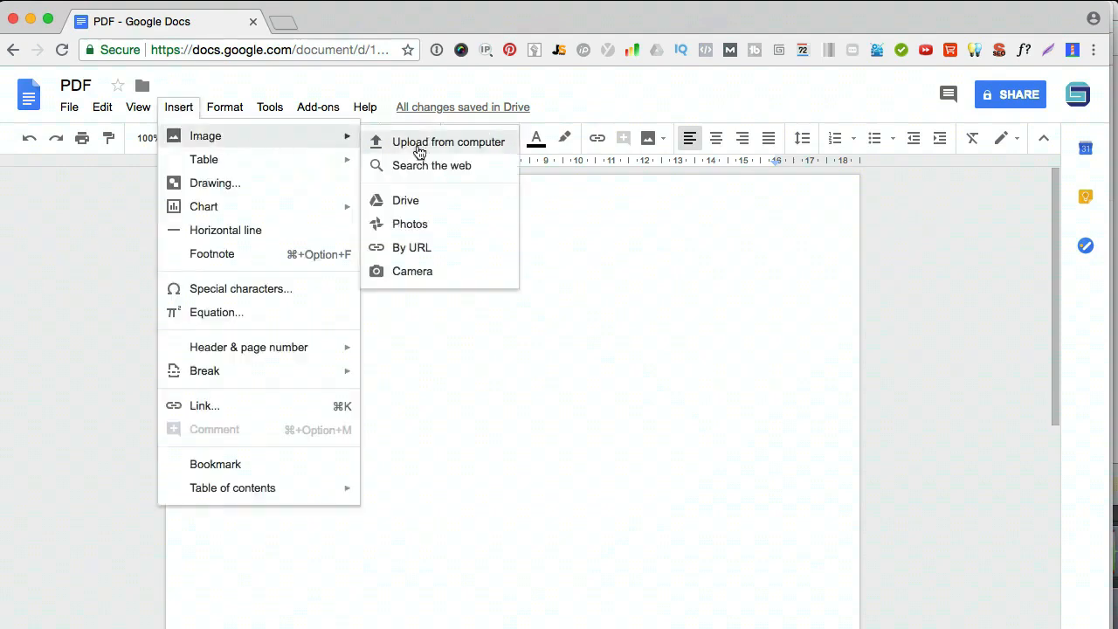
left_click(447, 141)
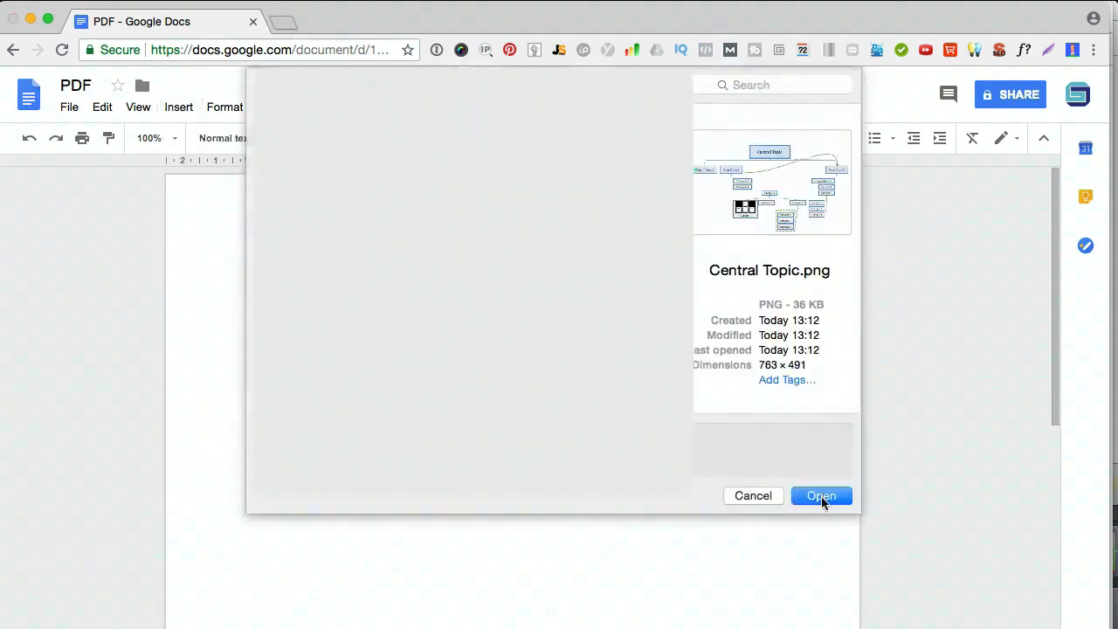
left_click(820, 495)
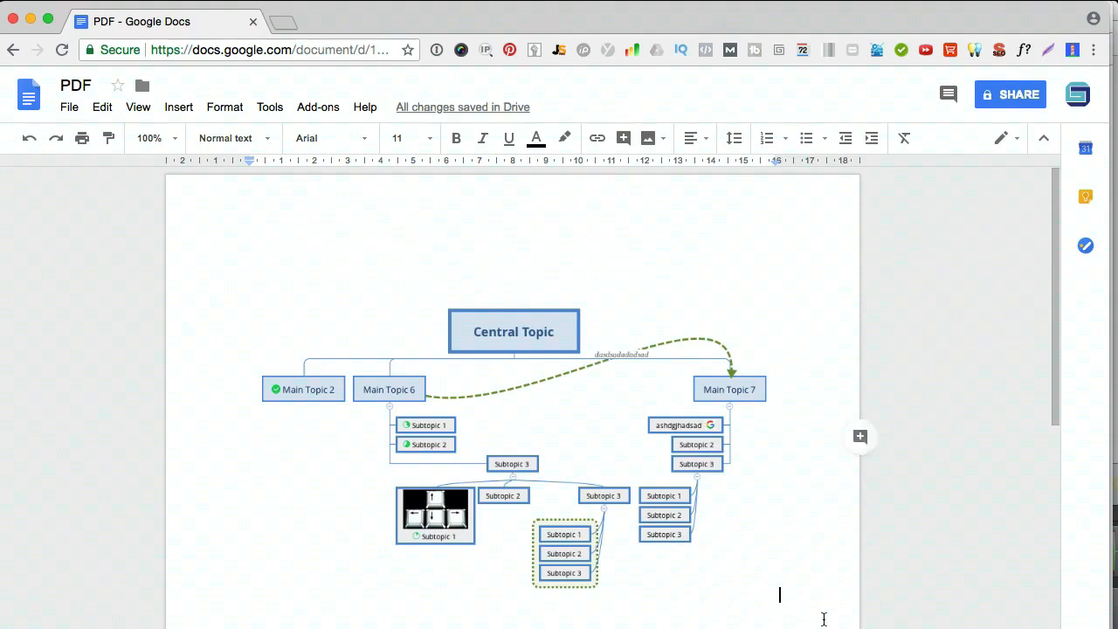
scroll("down", 3)
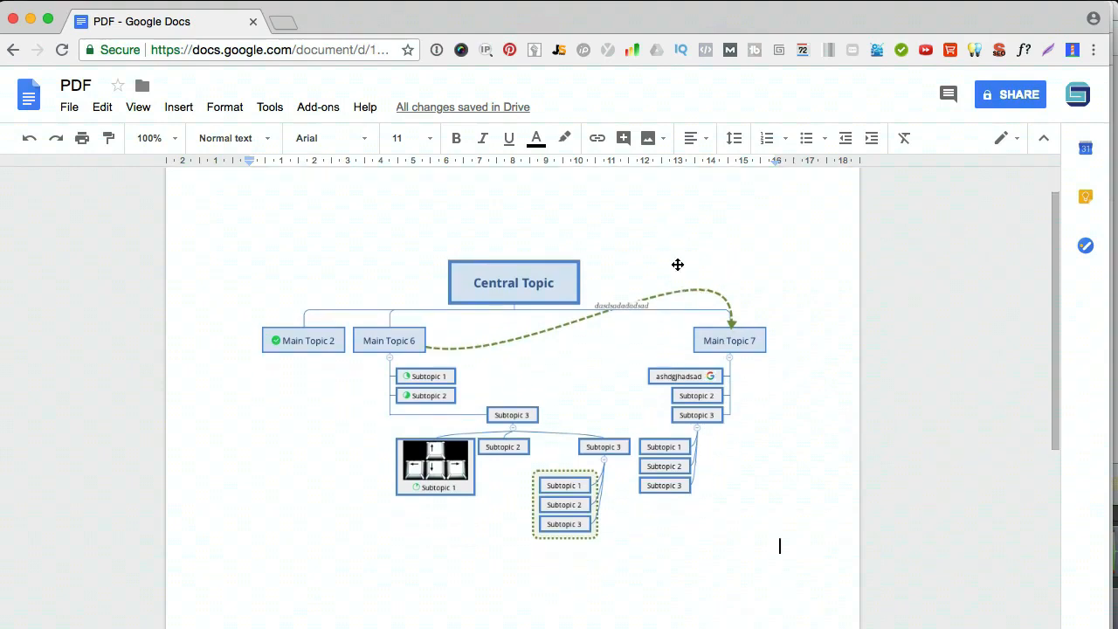
scroll("down", 3)
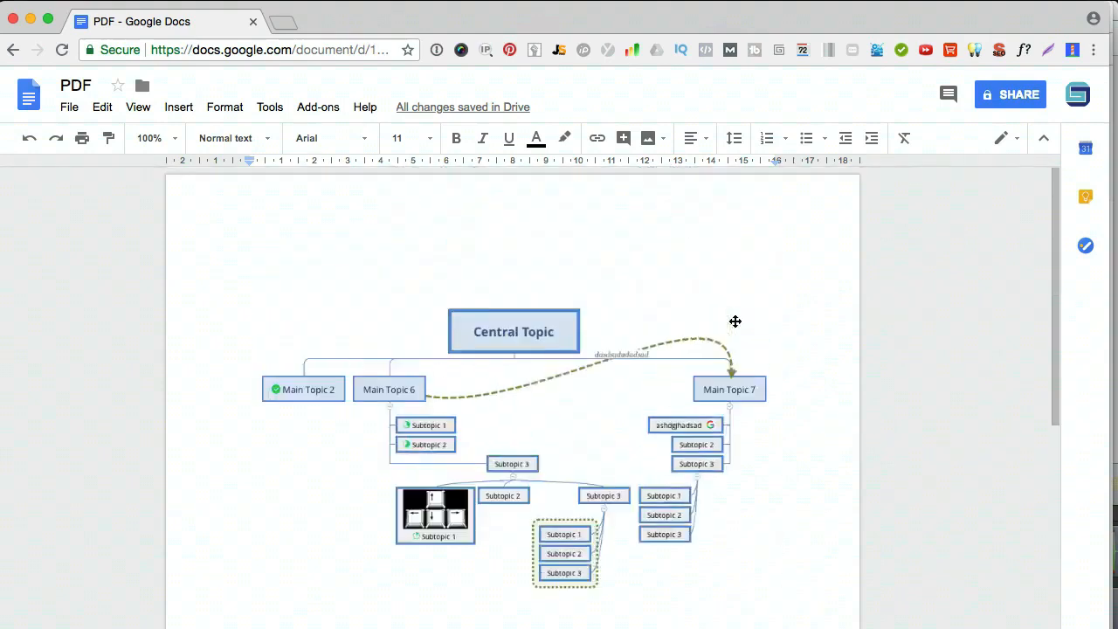
mouse_move(136, 161)
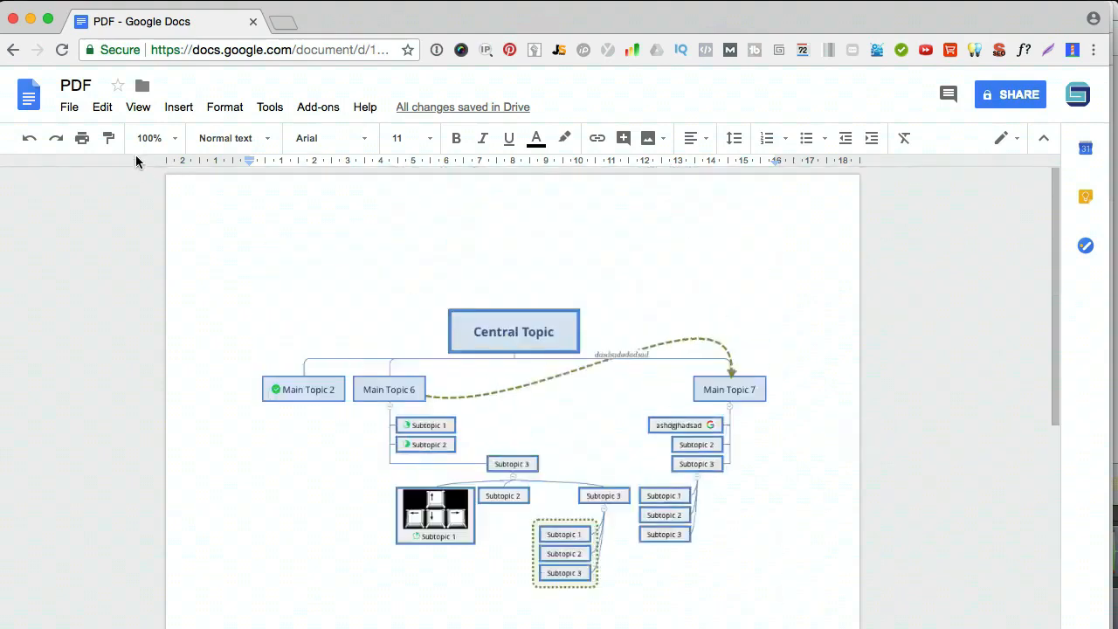
Bring up the document's File menu for downloading as PDF.
left_click(70, 106)
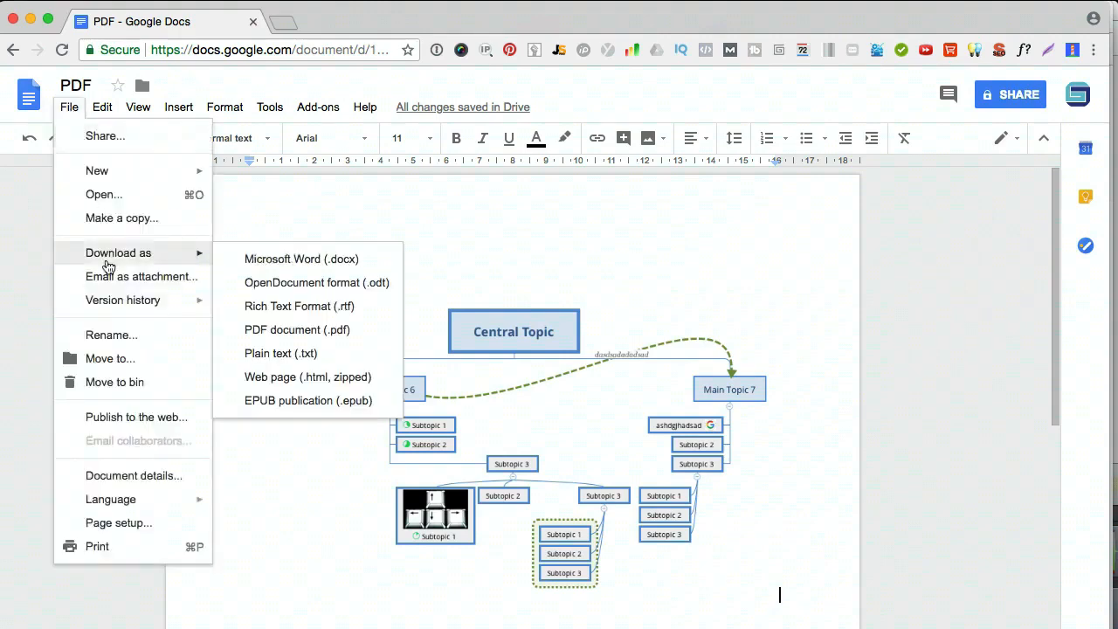
mouse_move(297, 329)
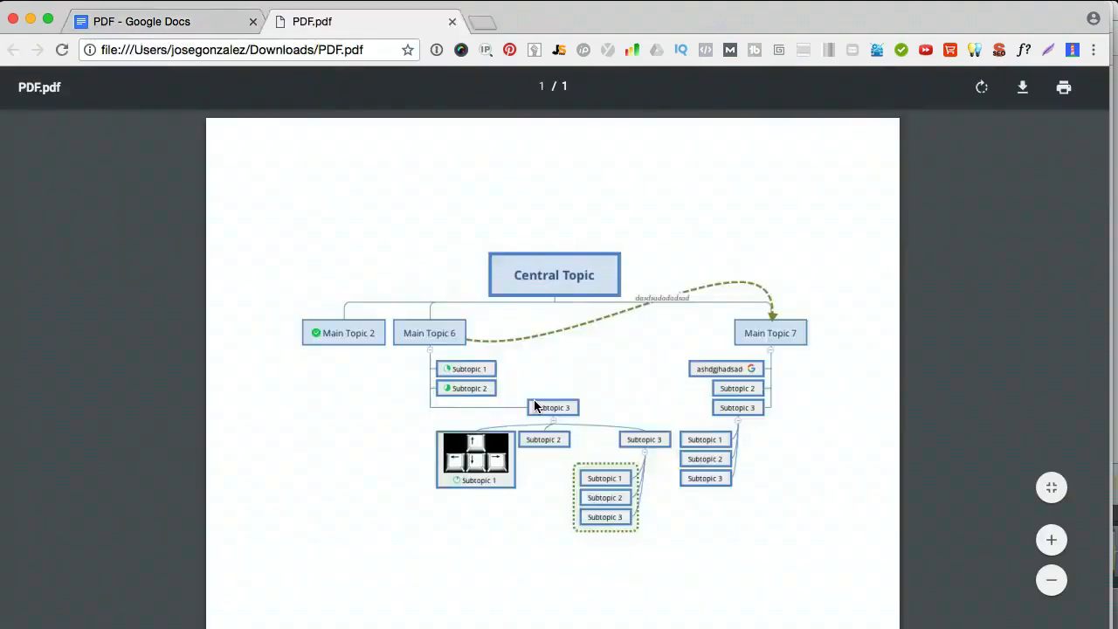
Scroll through PDF.pdf in Chrome, then select the TUTORIALS topic in XMind.
scroll("down", 3)
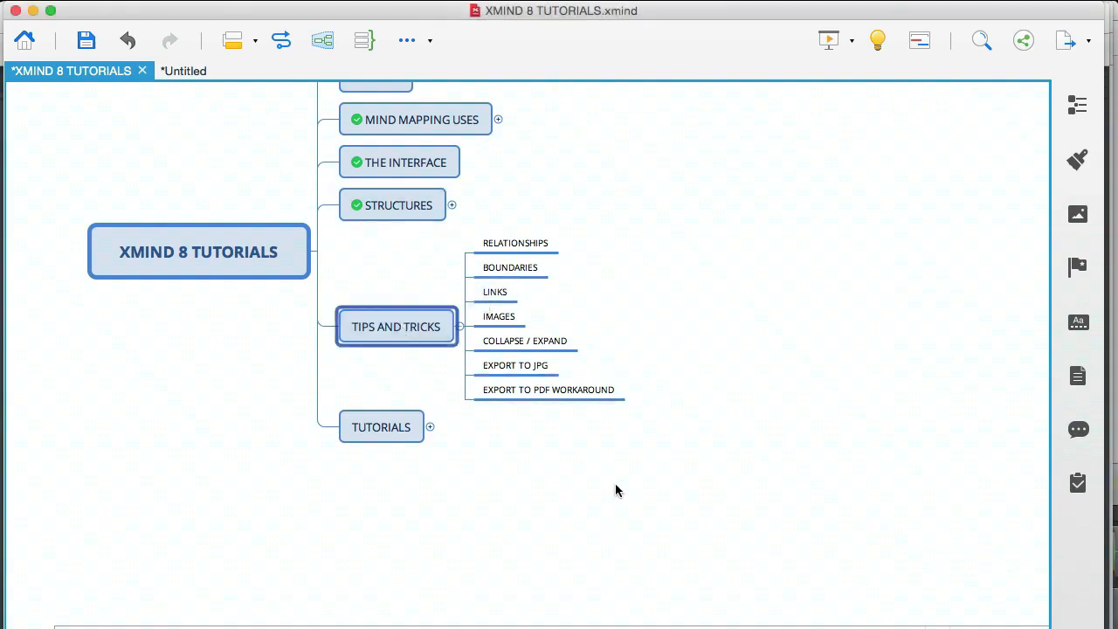
left_click(381, 427)
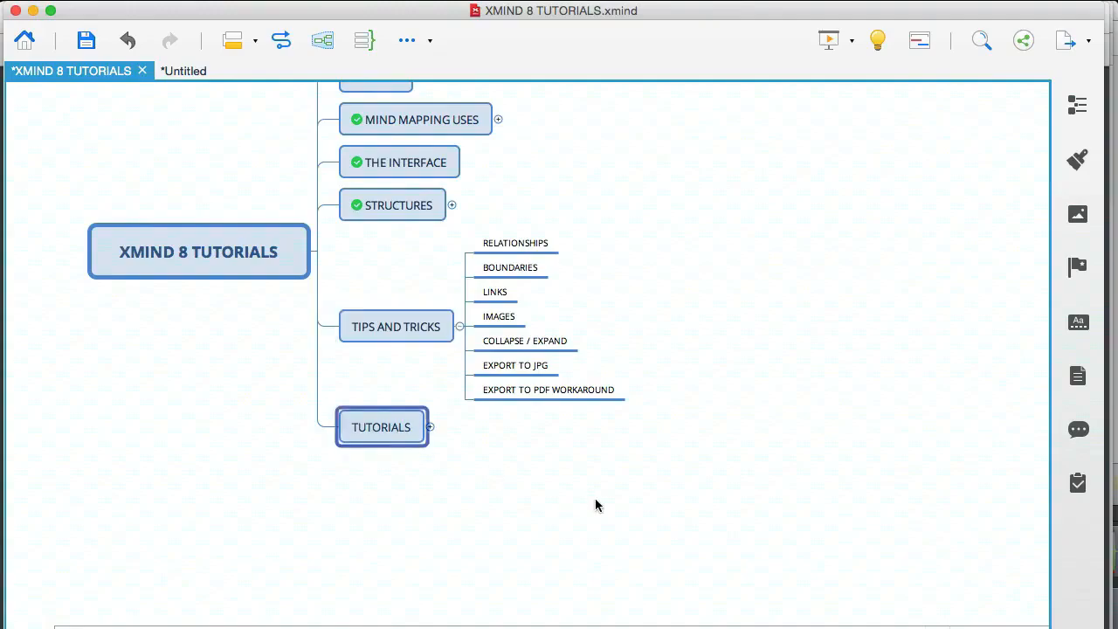